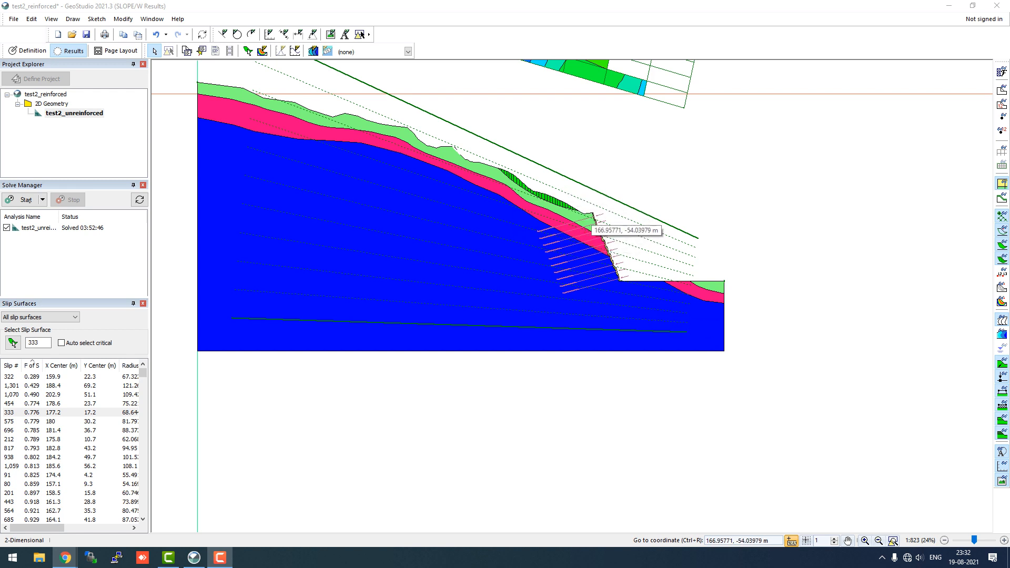
mouse_move(610, 236)
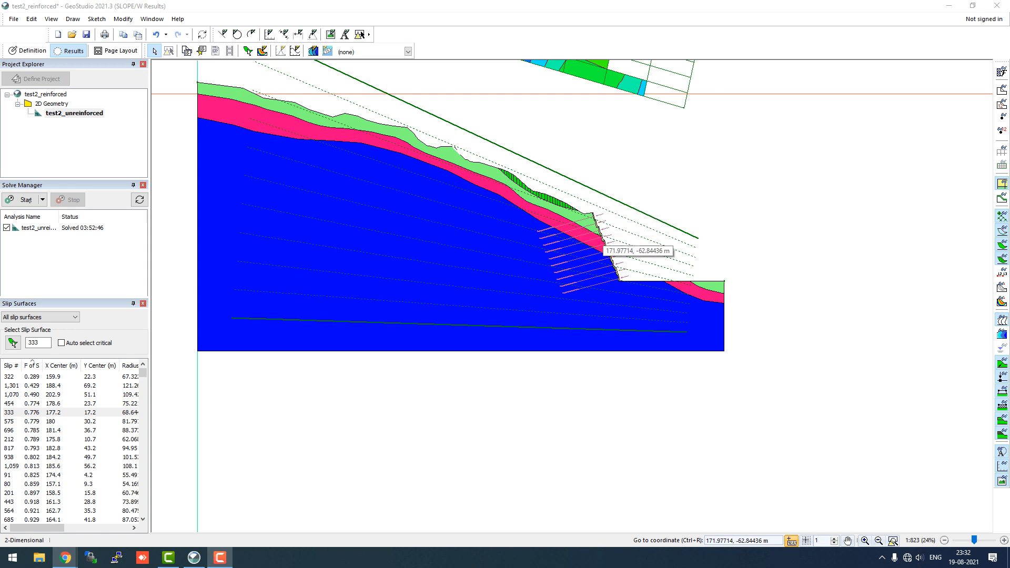
mouse_move(201, 352)
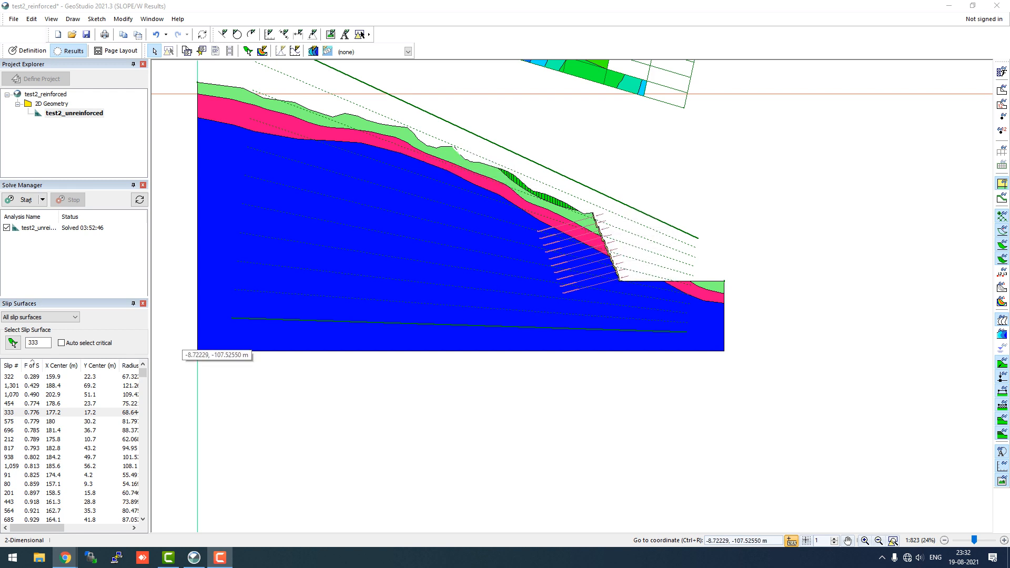
Display slip surfaces 322, 1,301 and 1,070 (FoS 0.490) in turn from the Slip Surfaces list
click(10, 376)
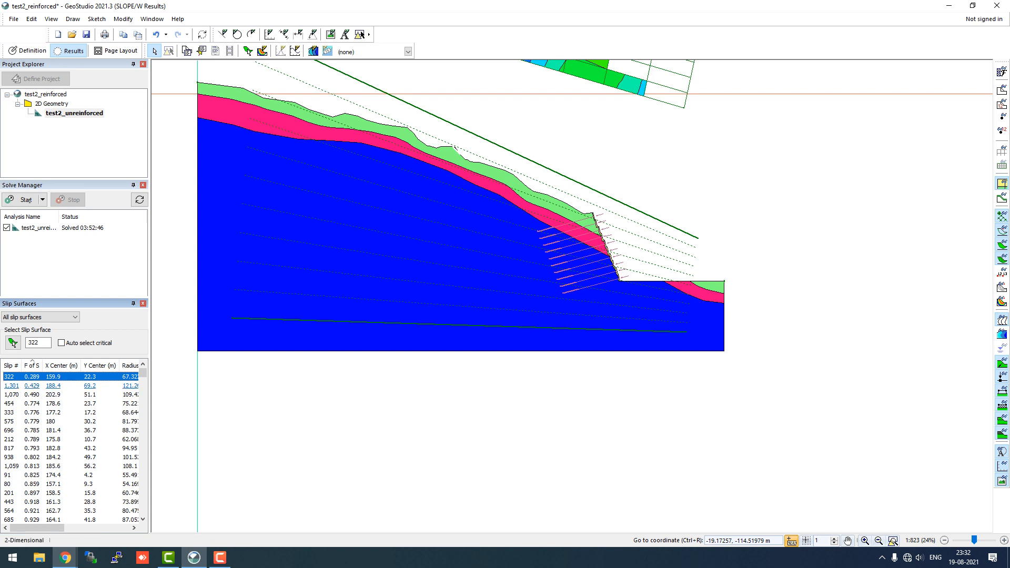
click(10, 386)
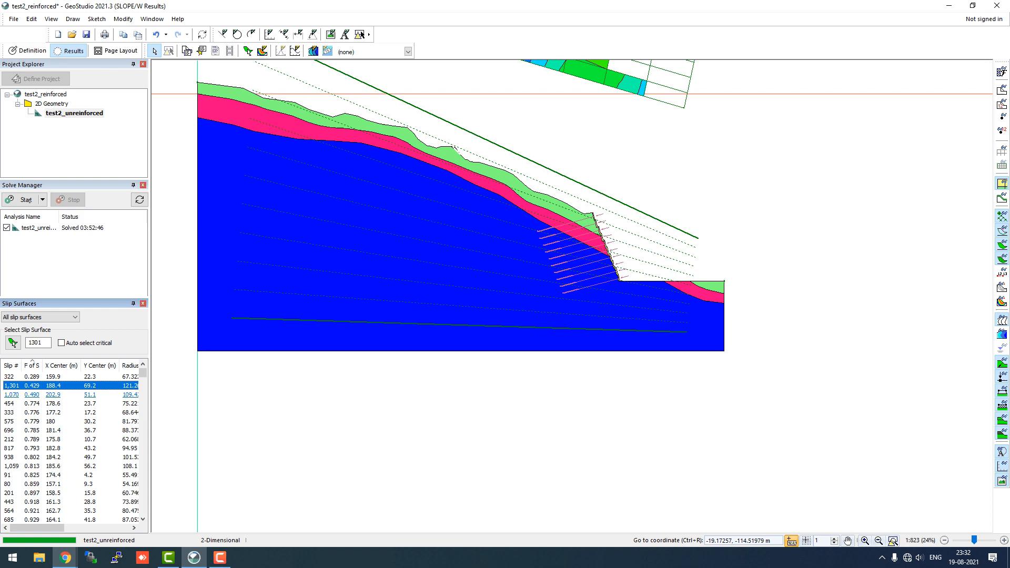
click(12, 376)
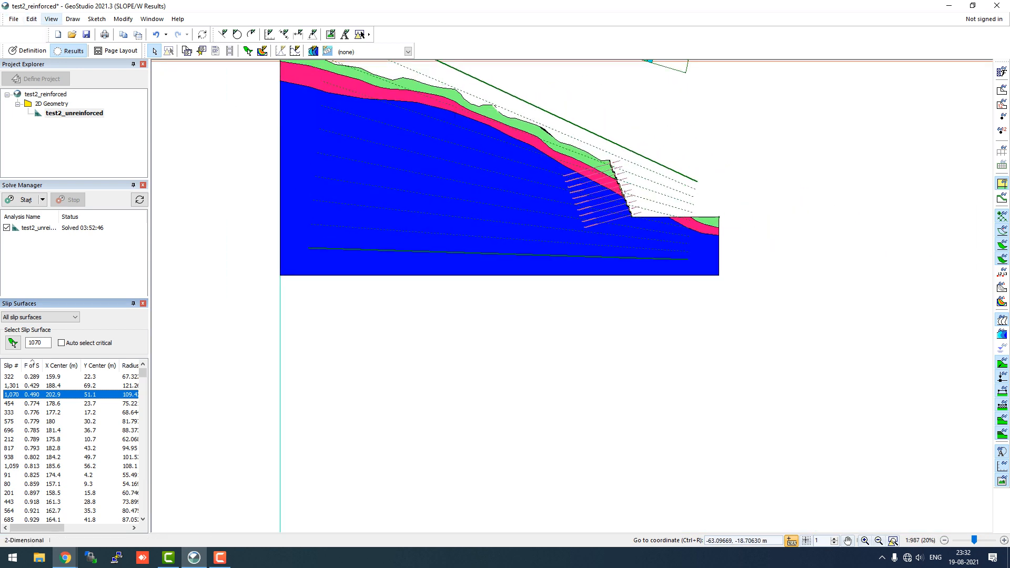
Switch back to Definition mode and bring up Define Reinforcement Sets, showing the cladding set
click(23, 56)
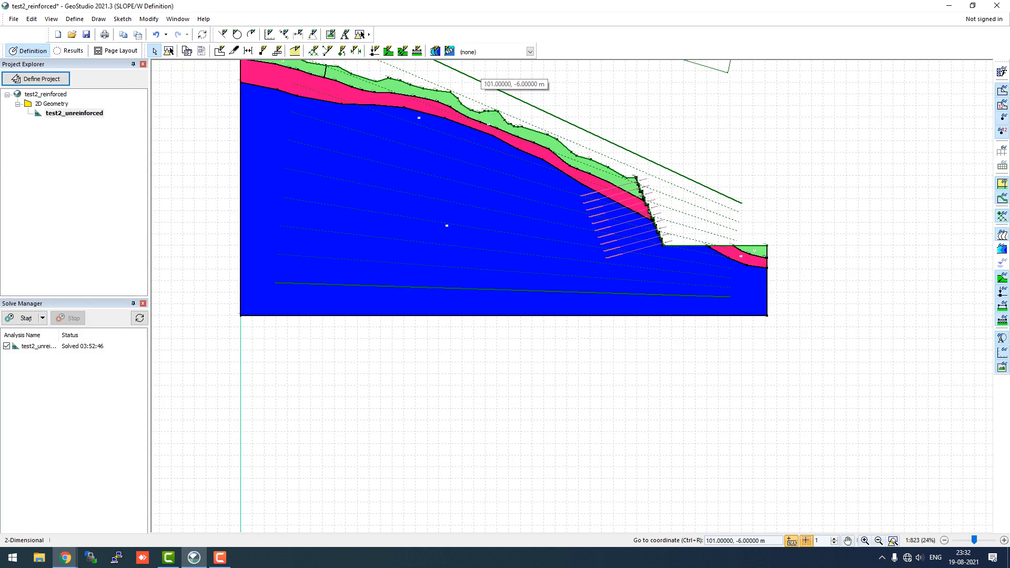
mouse_move(439, 174)
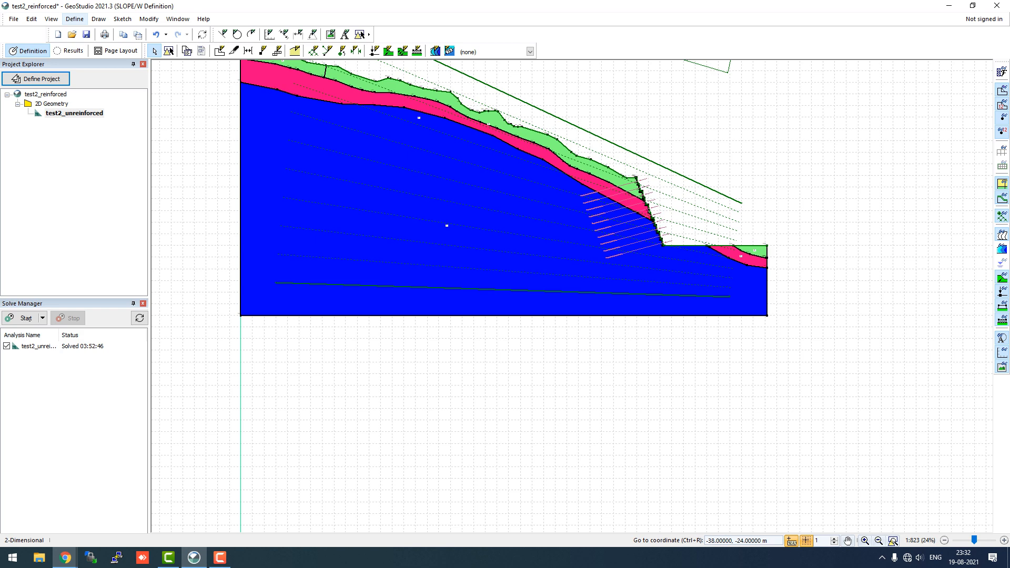
click(84, 20)
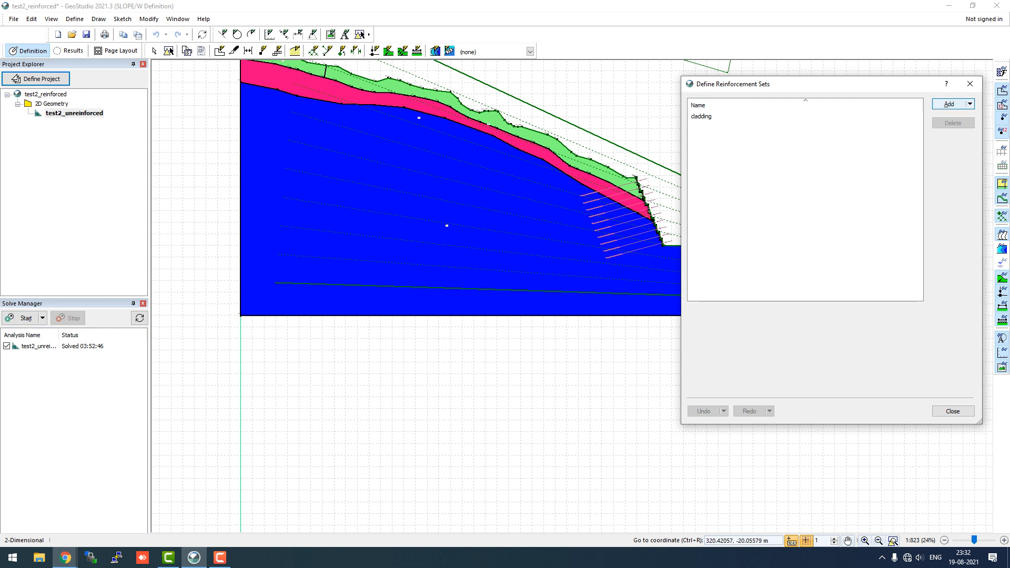
Add a reinforcement set named topslope and go to its reinforcement definitions
click(948, 103)
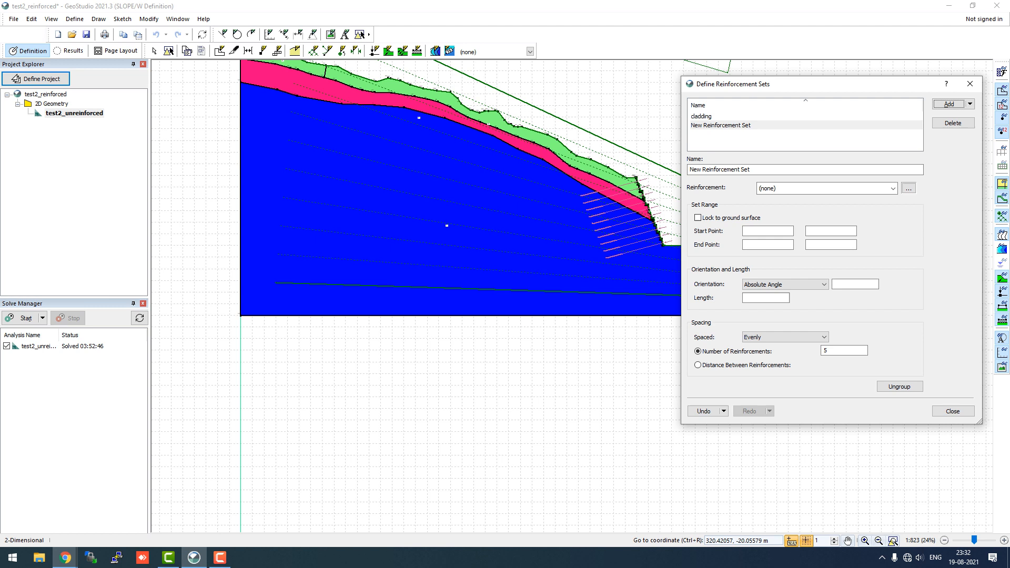
text(topslope)
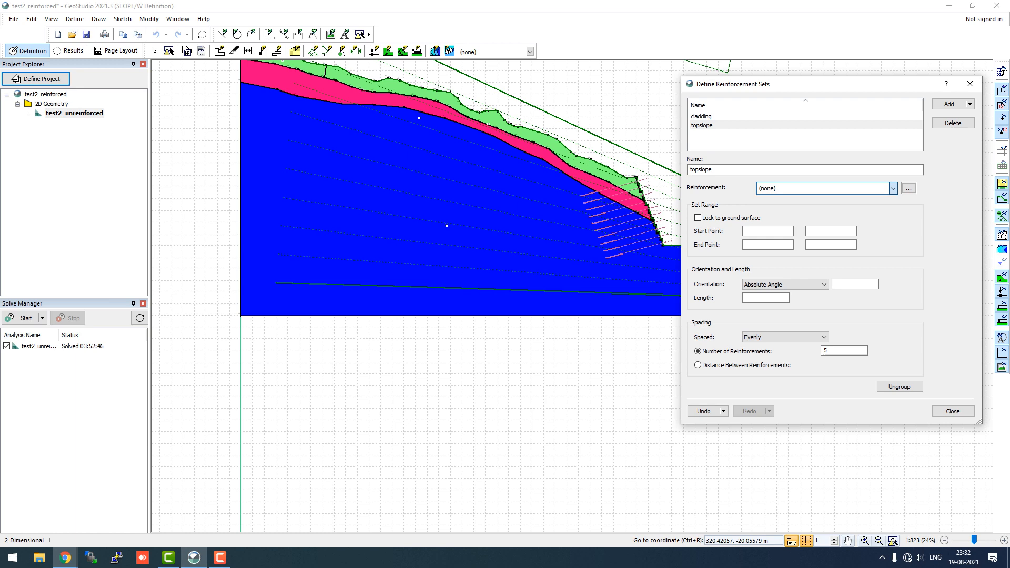
click(924, 188)
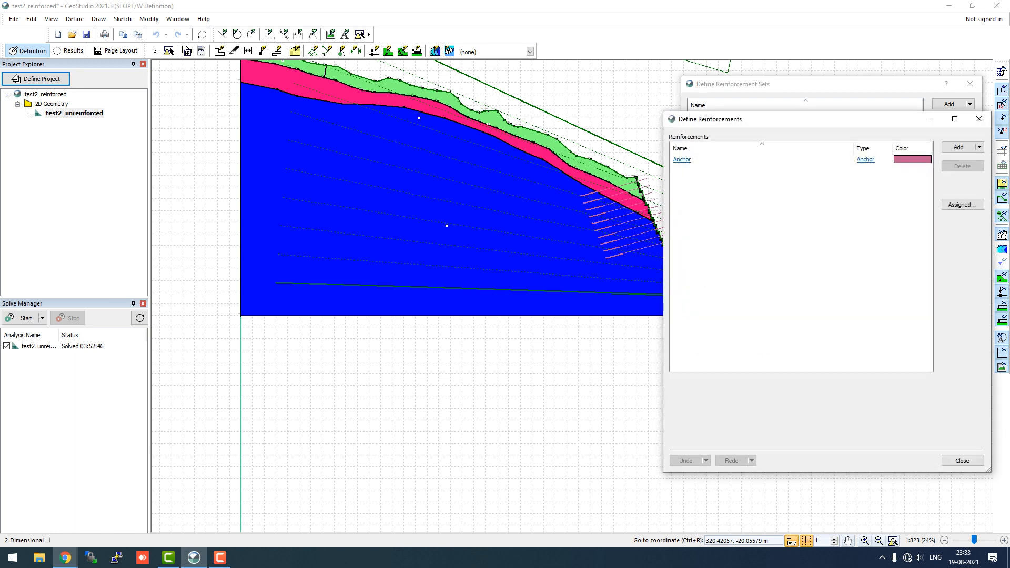
Add a reinforcement named soil_nails and set its type to Nail
click(958, 146)
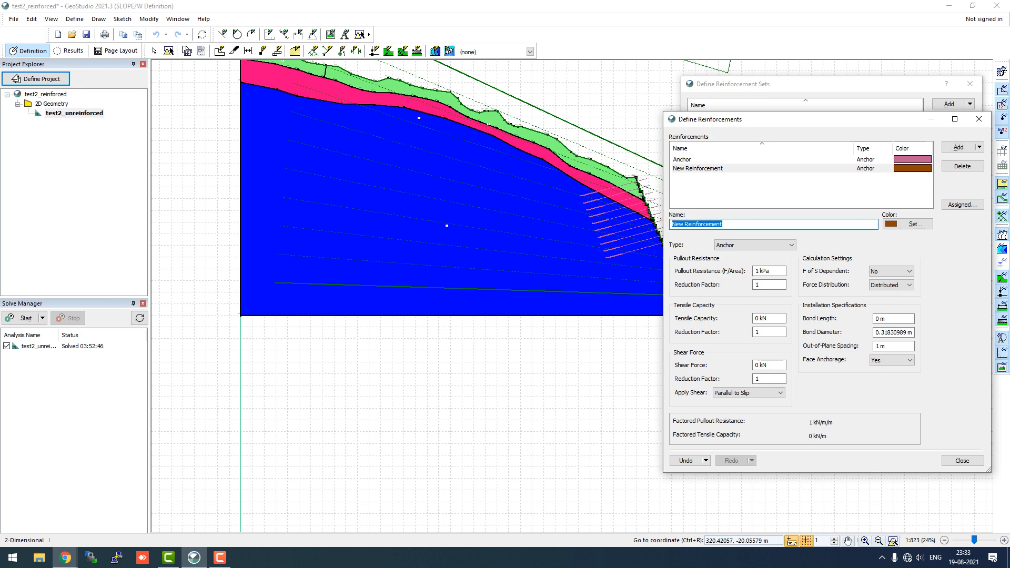
text(soil_nails)
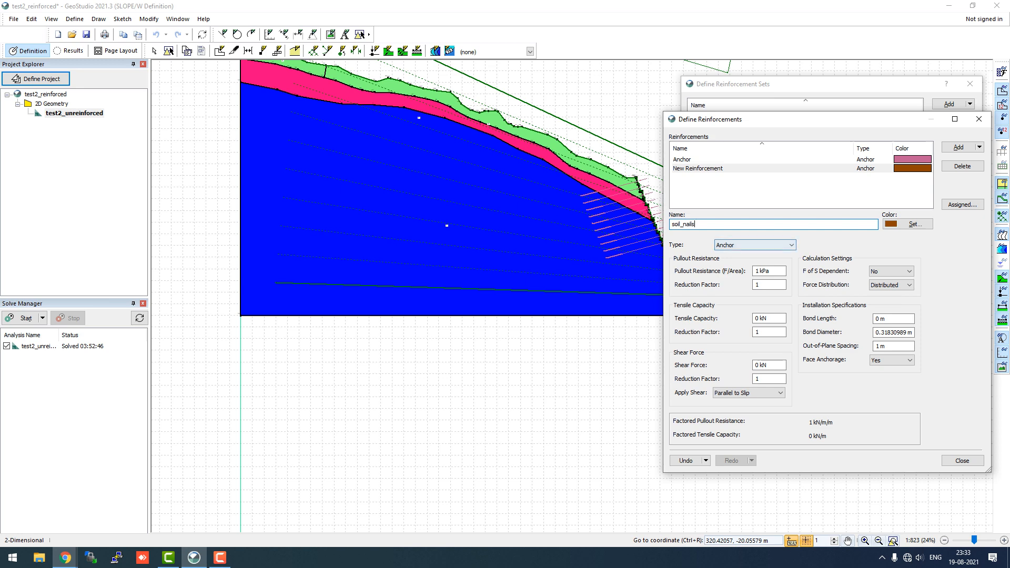
click(793, 244)
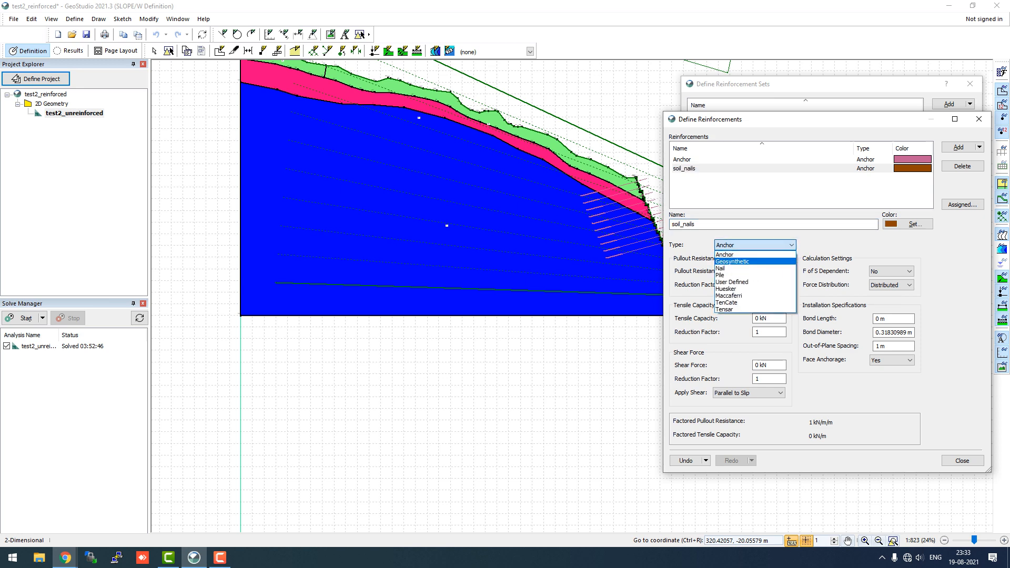
mouse_move(720, 269)
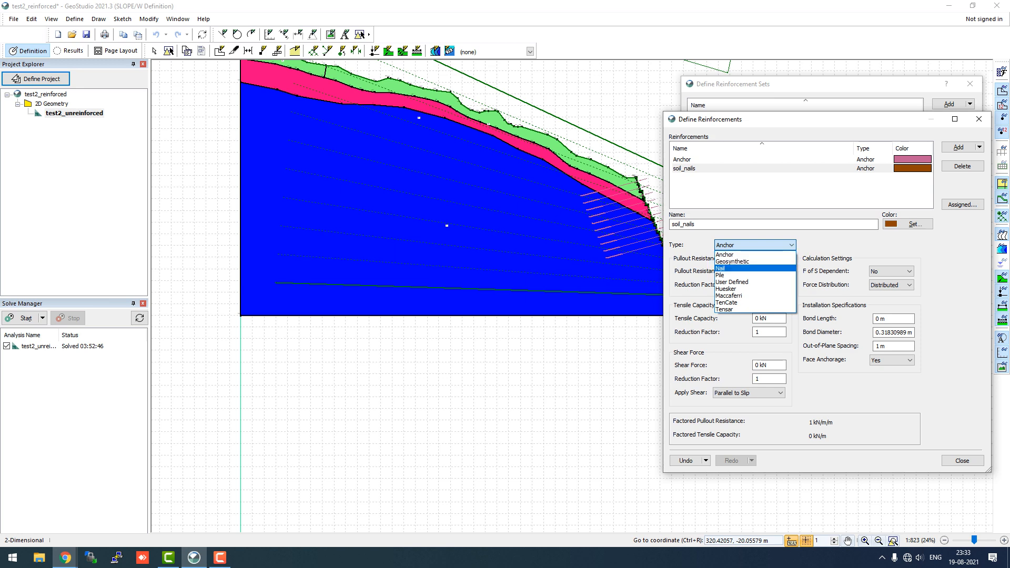
mouse_move(733, 281)
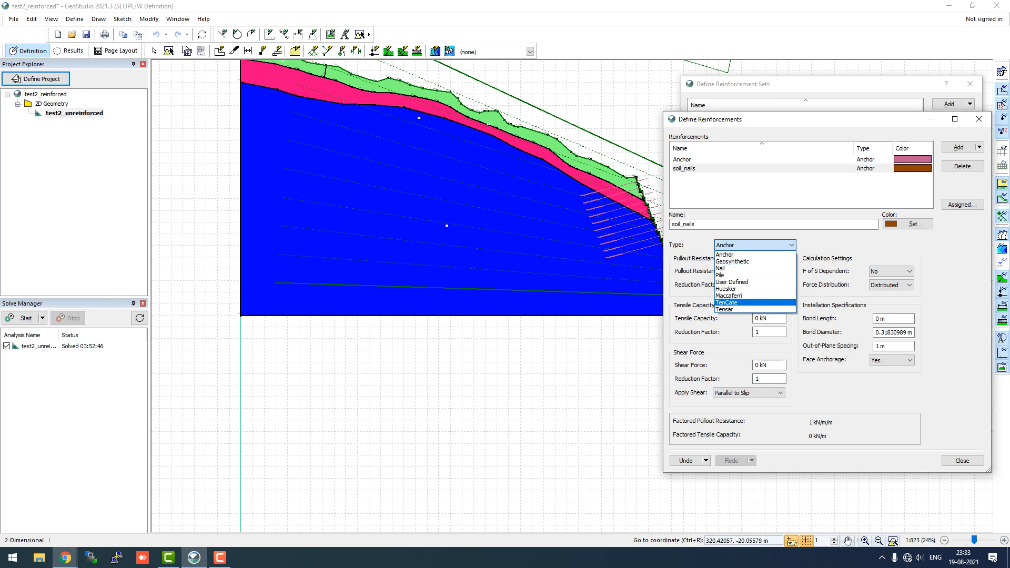
mouse_move(720, 268)
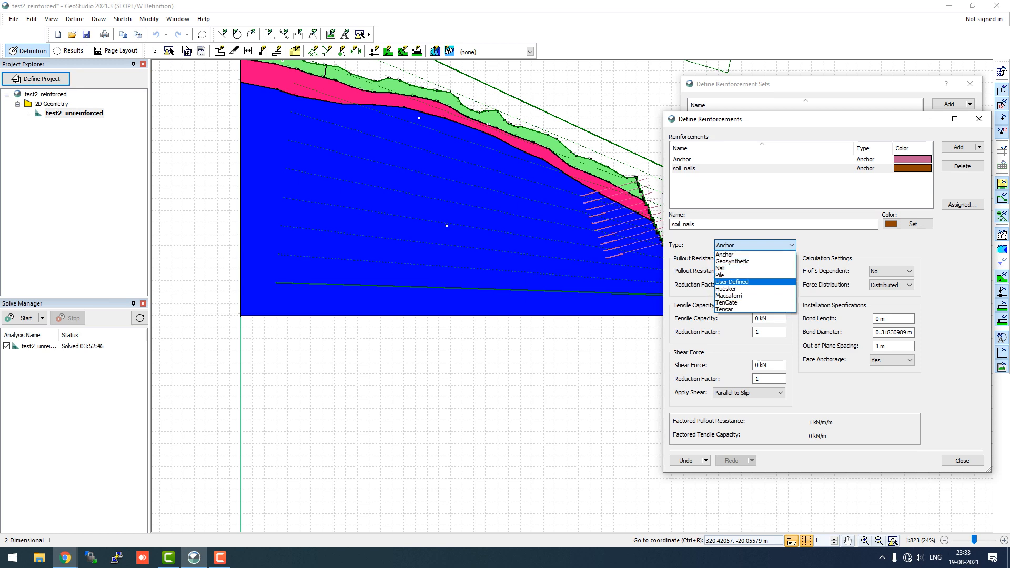
mouse_move(725, 254)
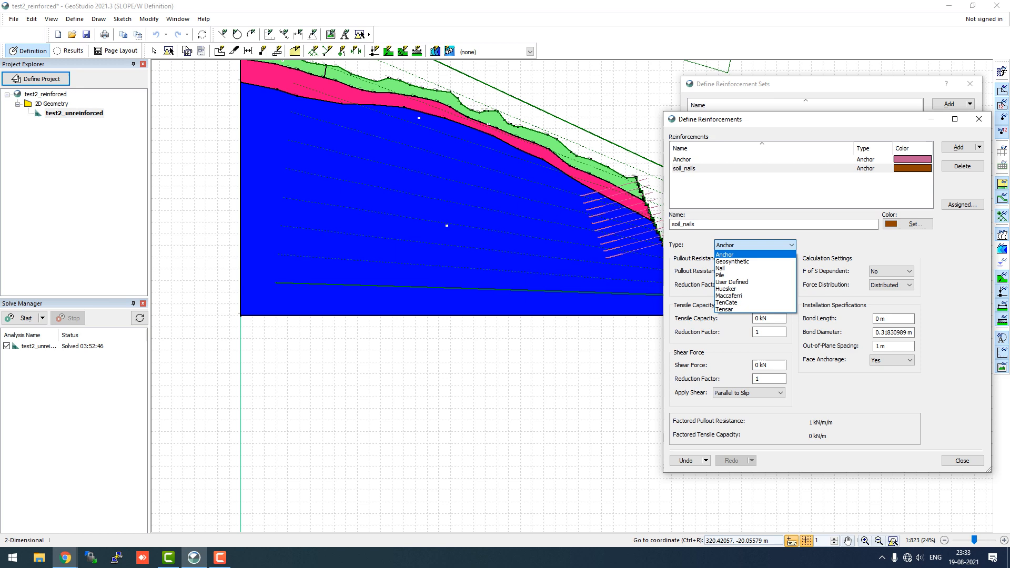
mouse_move(743, 260)
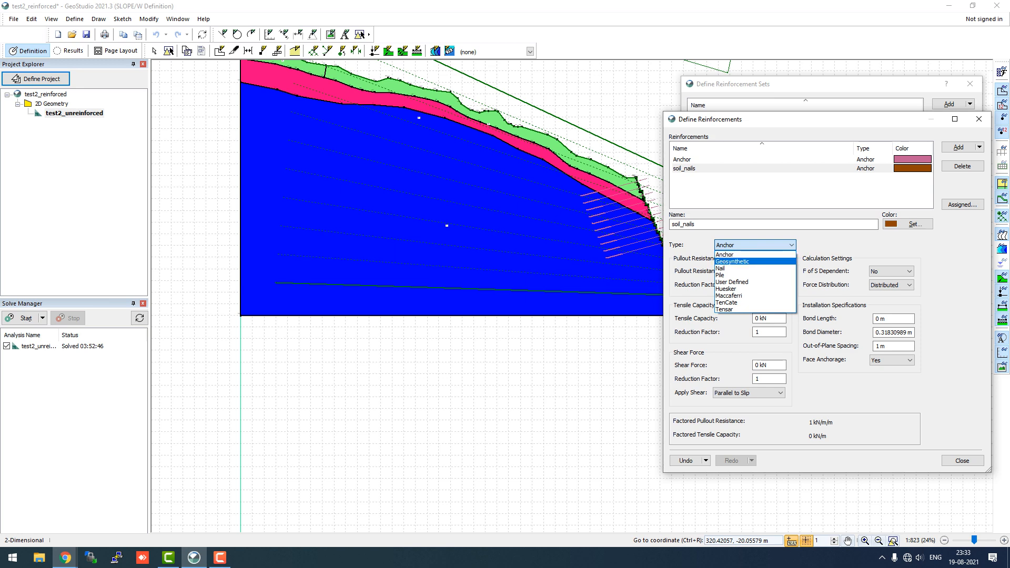
mouse_move(720, 269)
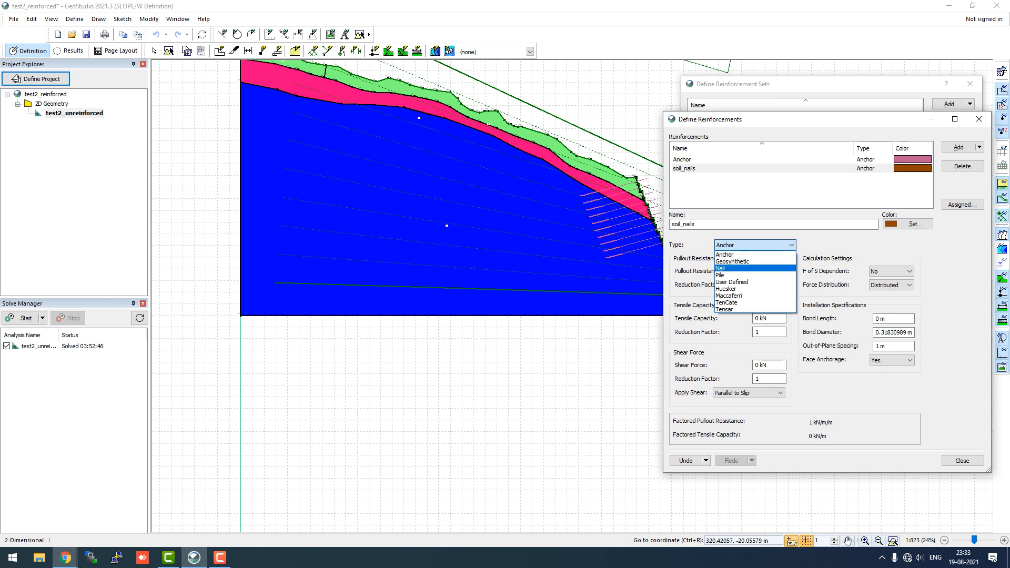
mouse_move(735, 254)
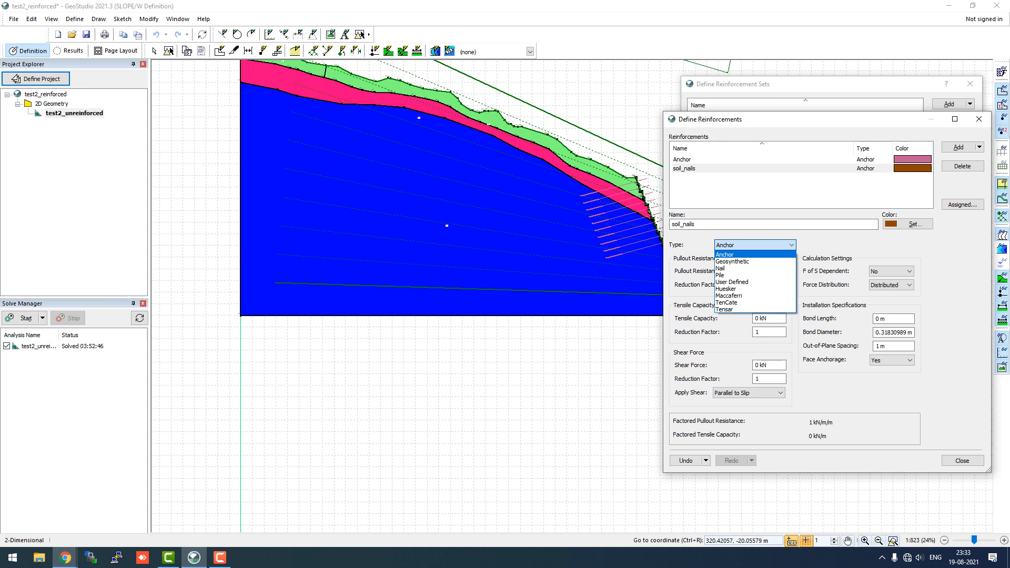
mouse_move(720, 268)
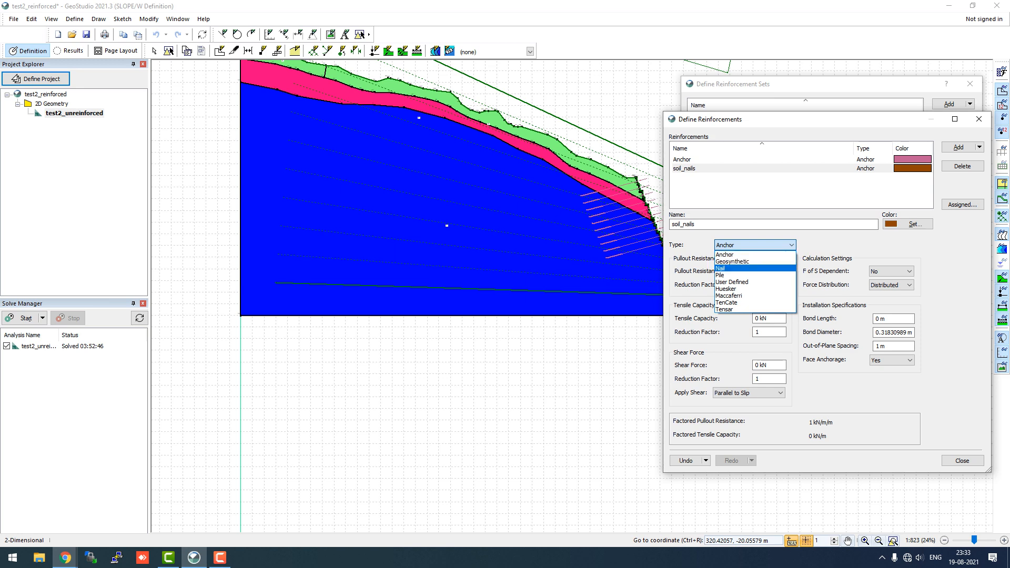
click(720, 267)
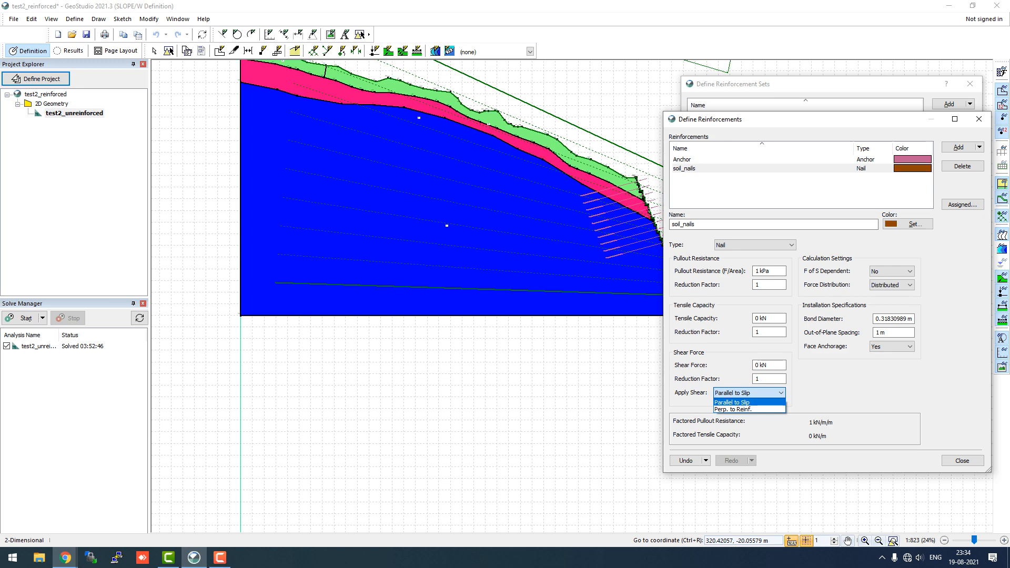
click(732, 402)
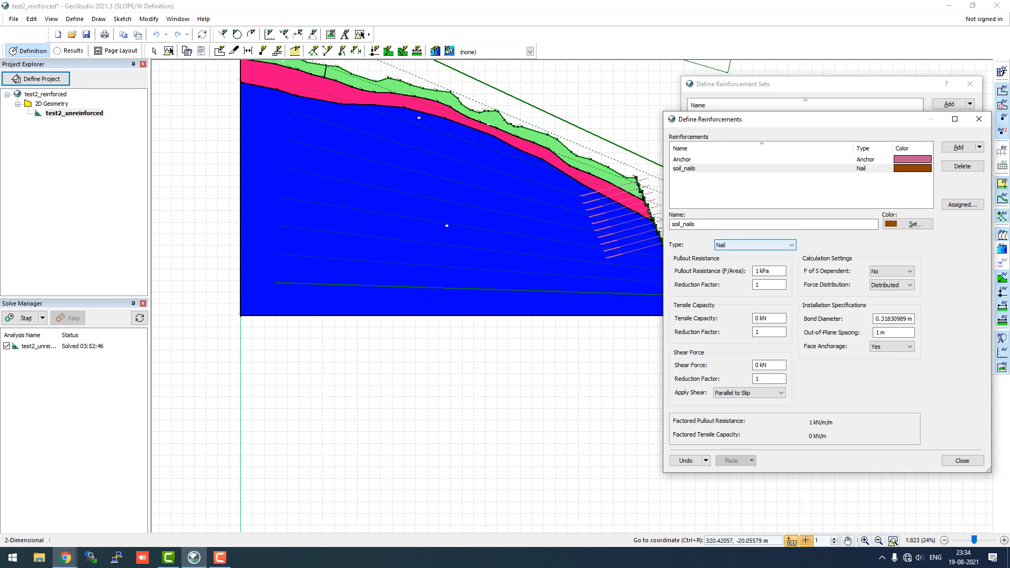
click(793, 245)
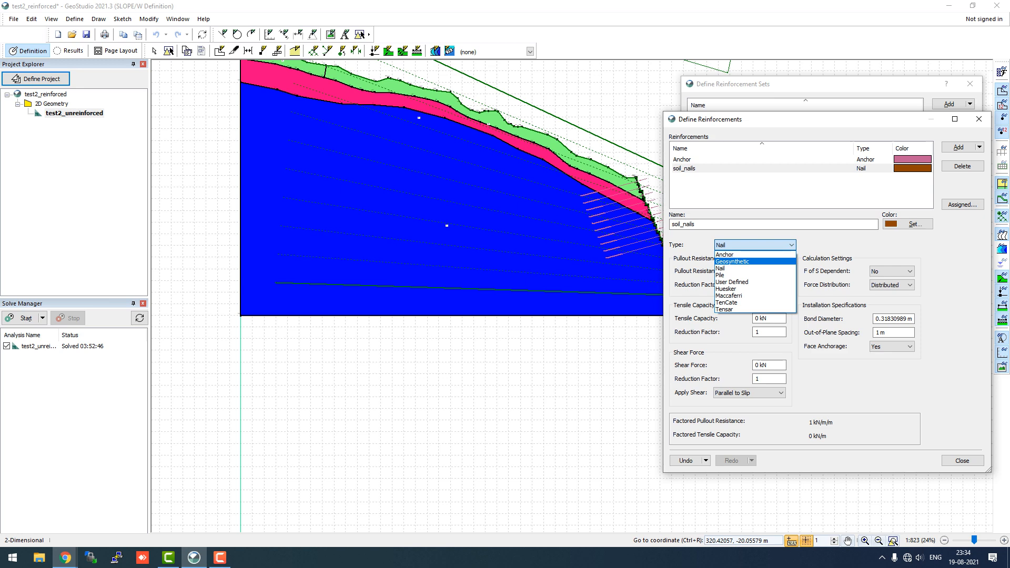
click(733, 262)
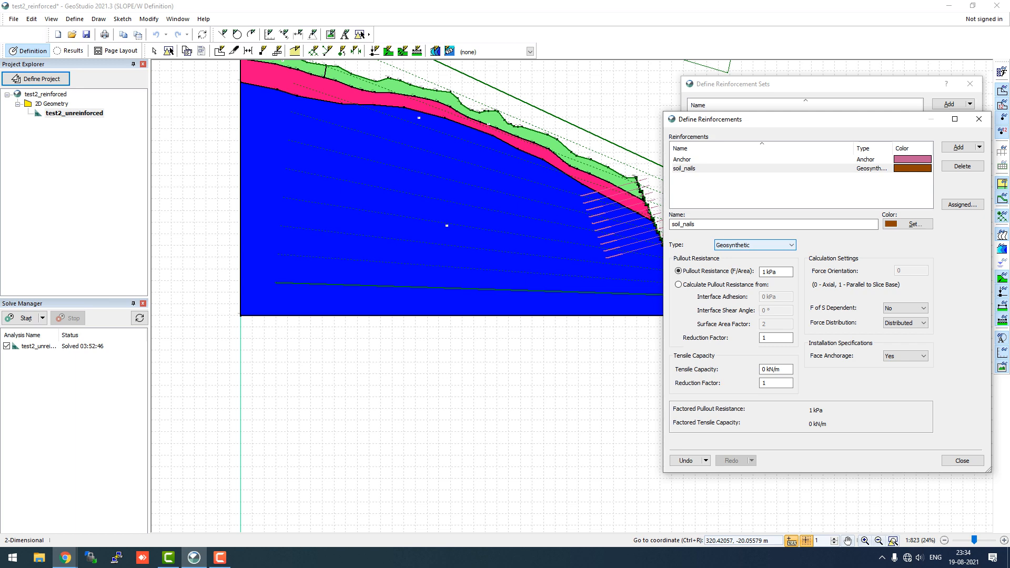
click(792, 245)
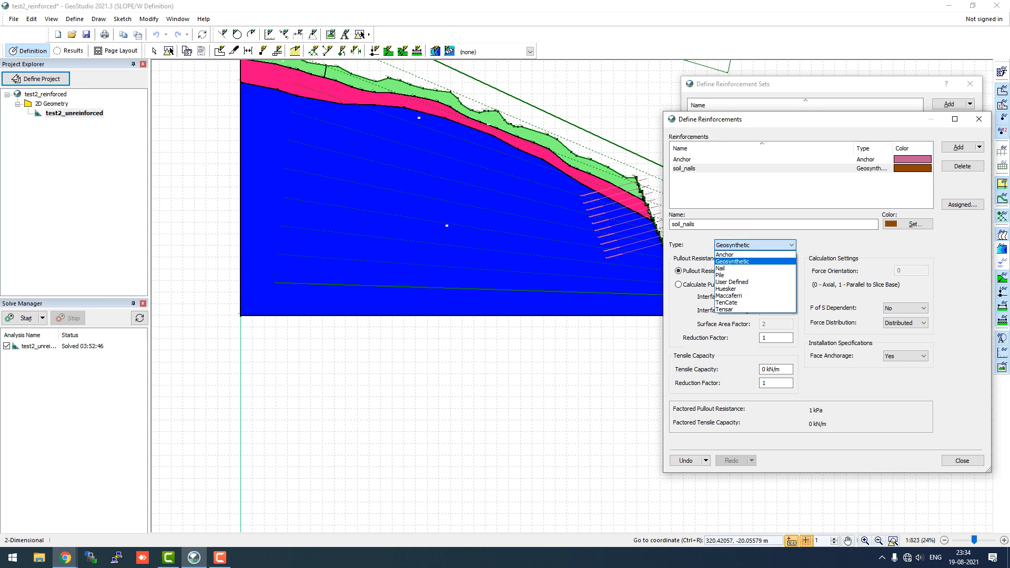
mouse_move(721, 267)
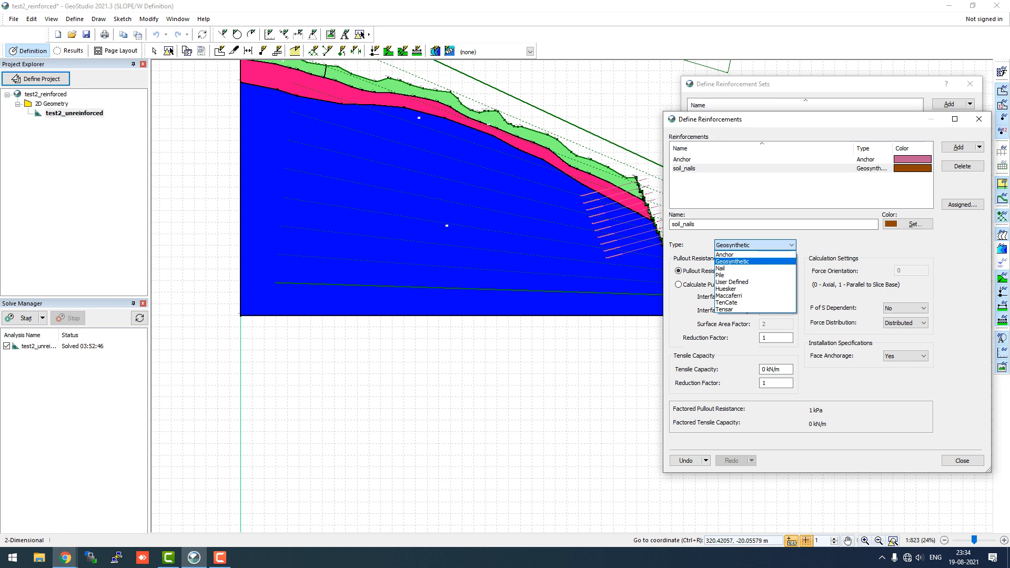
click(719, 268)
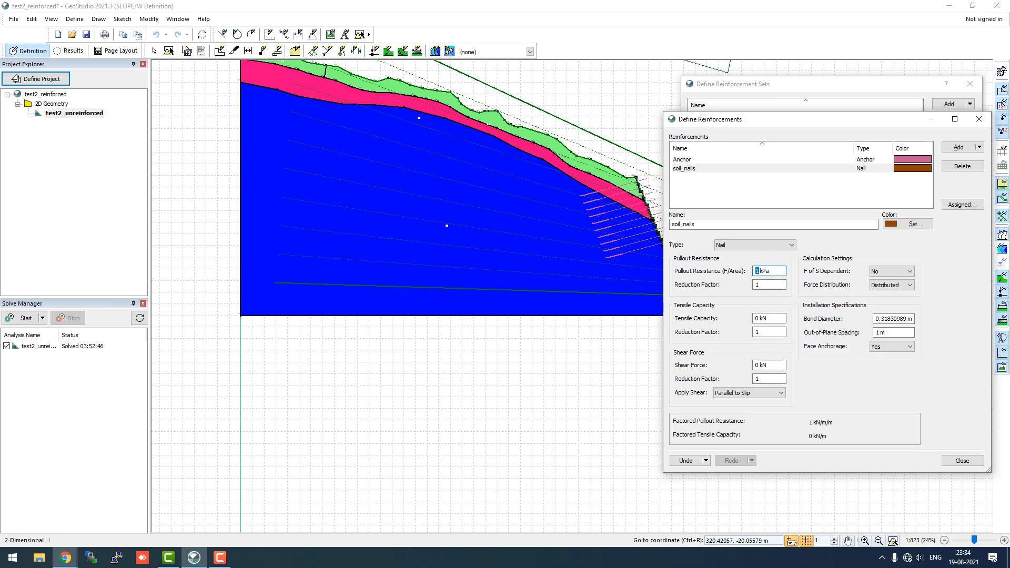
Enter 60 kPa pullout resistance, 220 kN tensile capacity and 110 kN shear force for soil_nails
text(60)
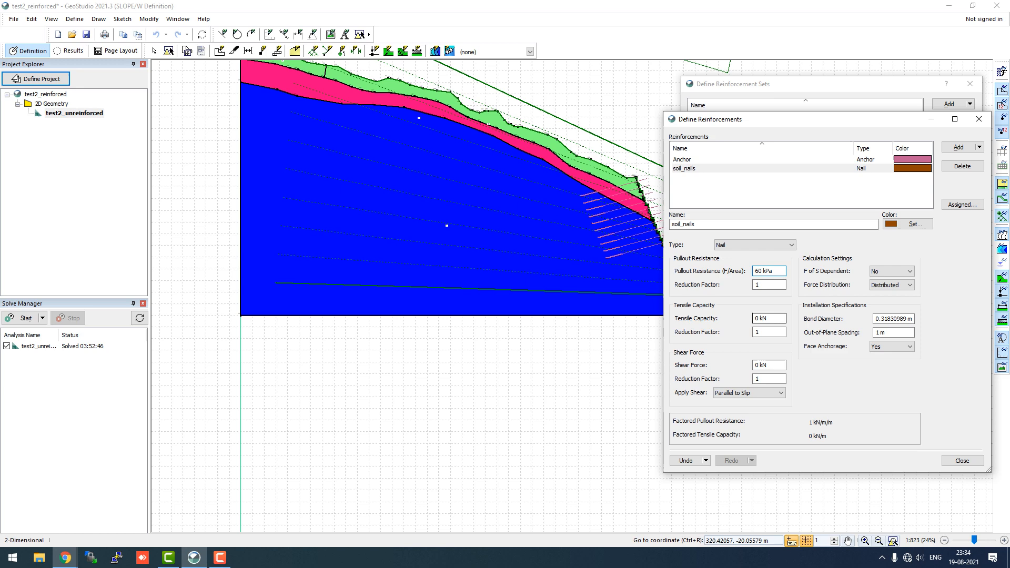
click(769, 317)
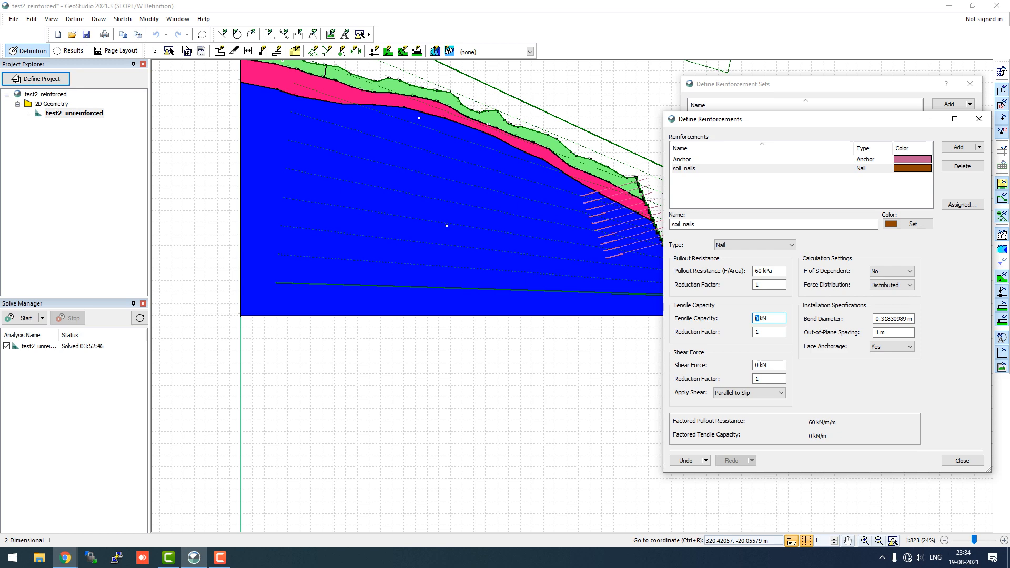
text(220)
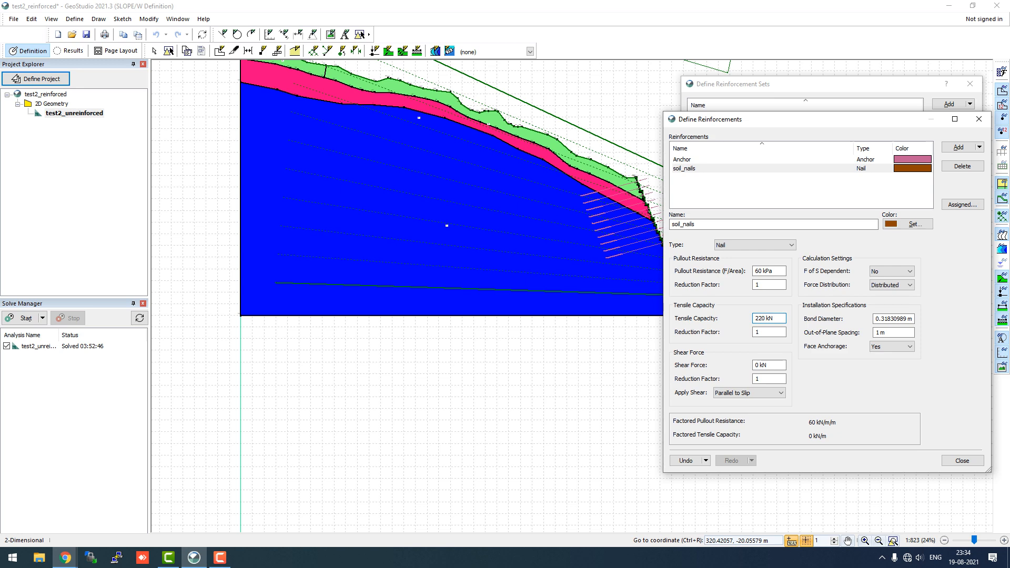
click(767, 364)
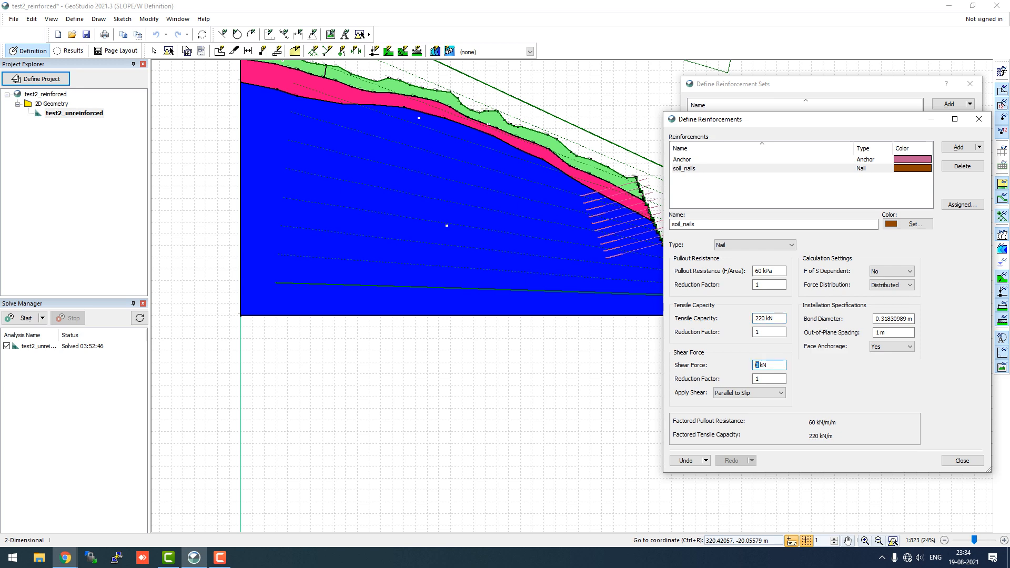
text(110)
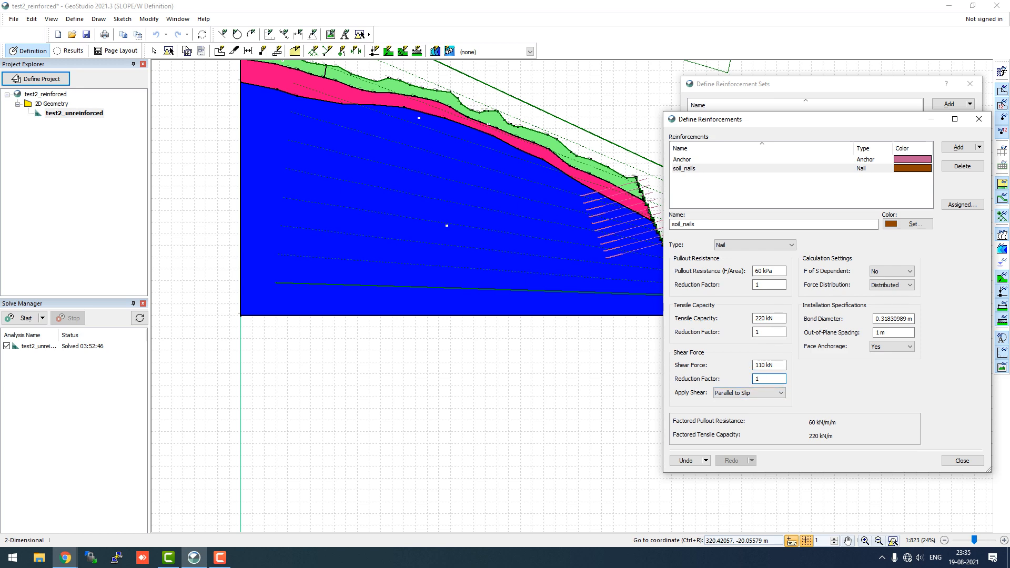
click(769, 379)
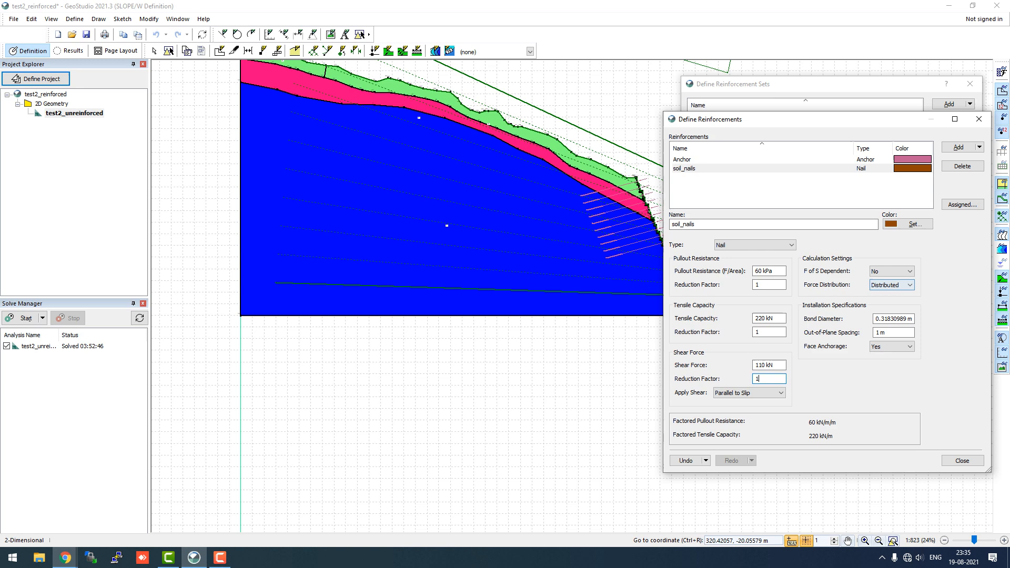
Keep F of S Dependent at No and confirm a 0.05 m bond diameter for soil_nails
click(908, 271)
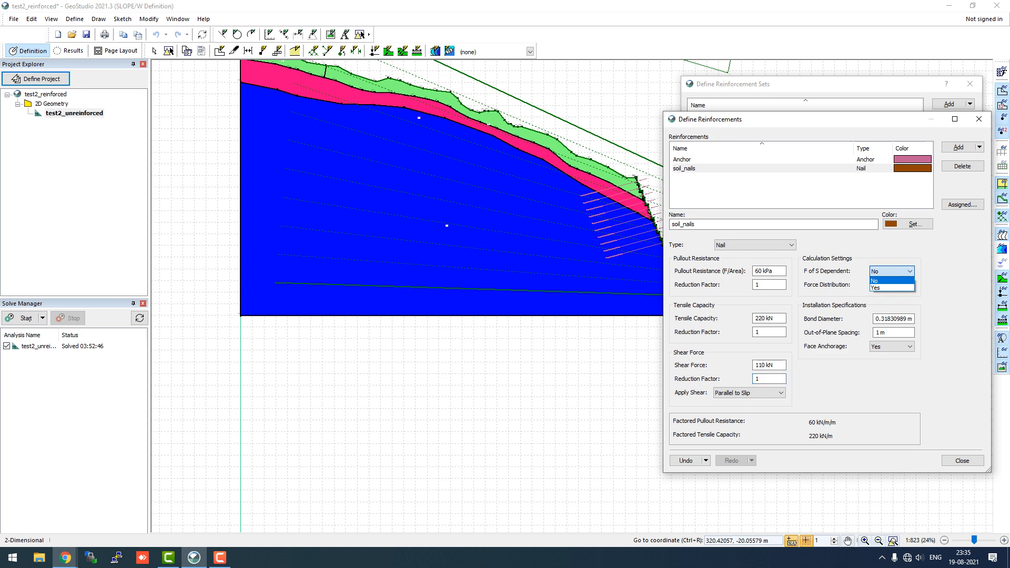
click(891, 284)
text(0.05)
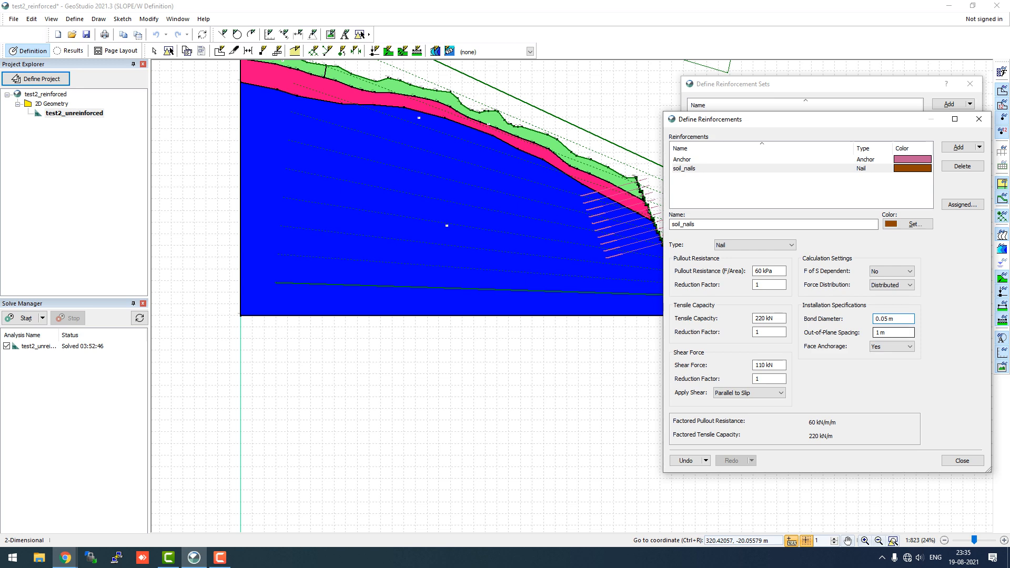
click(893, 332)
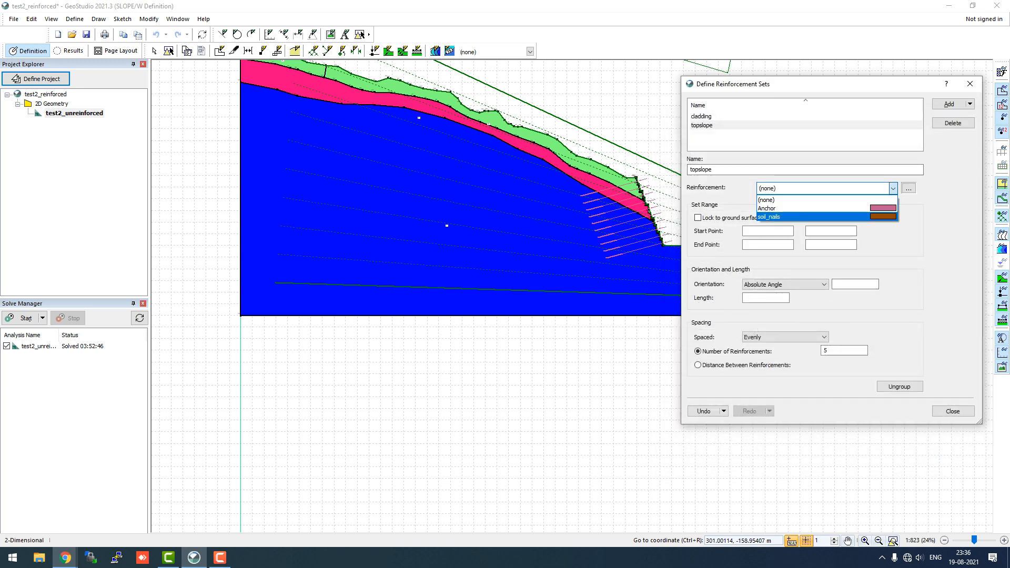
Choose soil_nails as the reinforcement for the topslope set
click(786, 216)
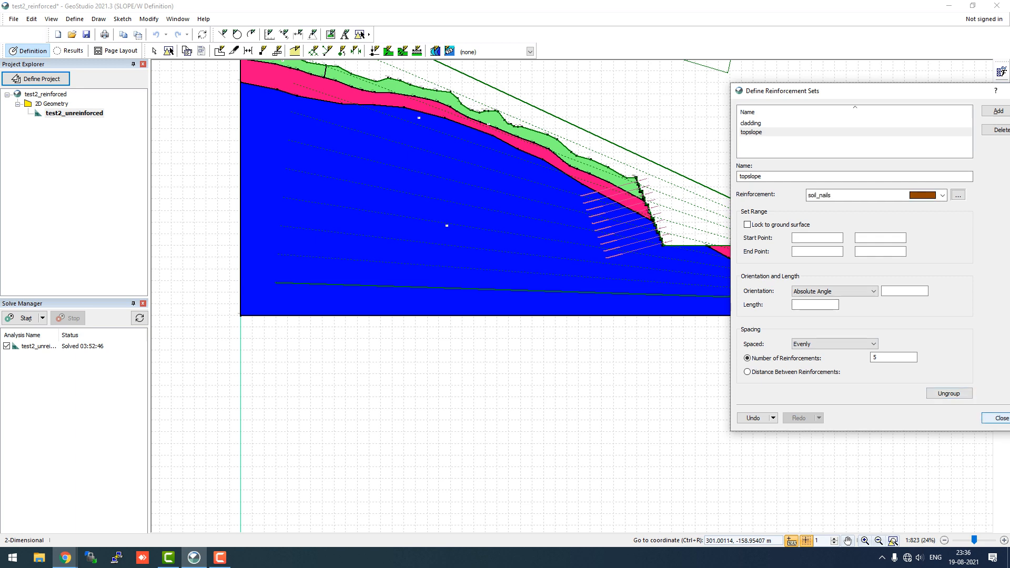
Start drawing a soil_nails set named Soil_Nail along the upper slope, then cancel it
click(106, 32)
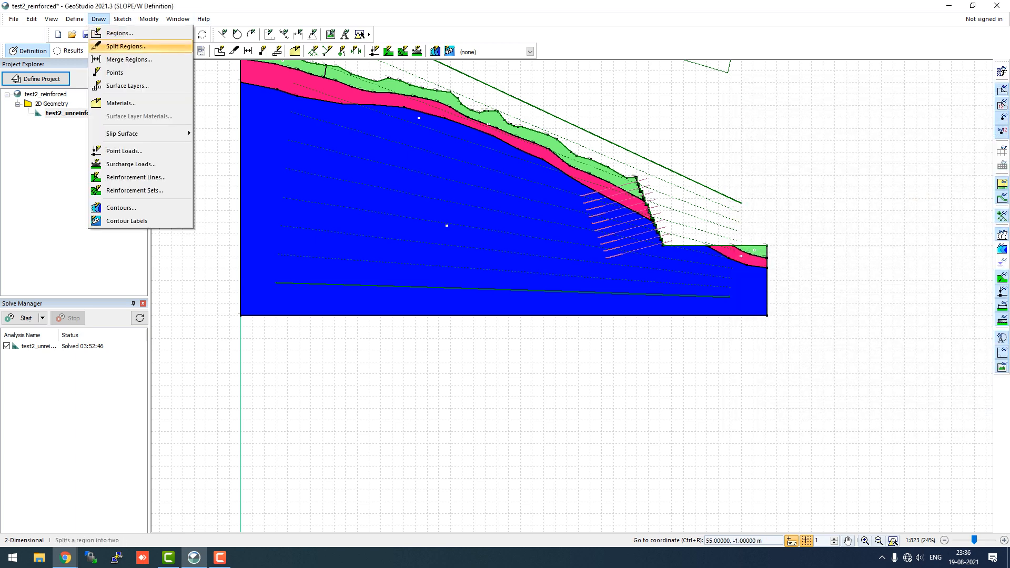
mouse_move(135, 191)
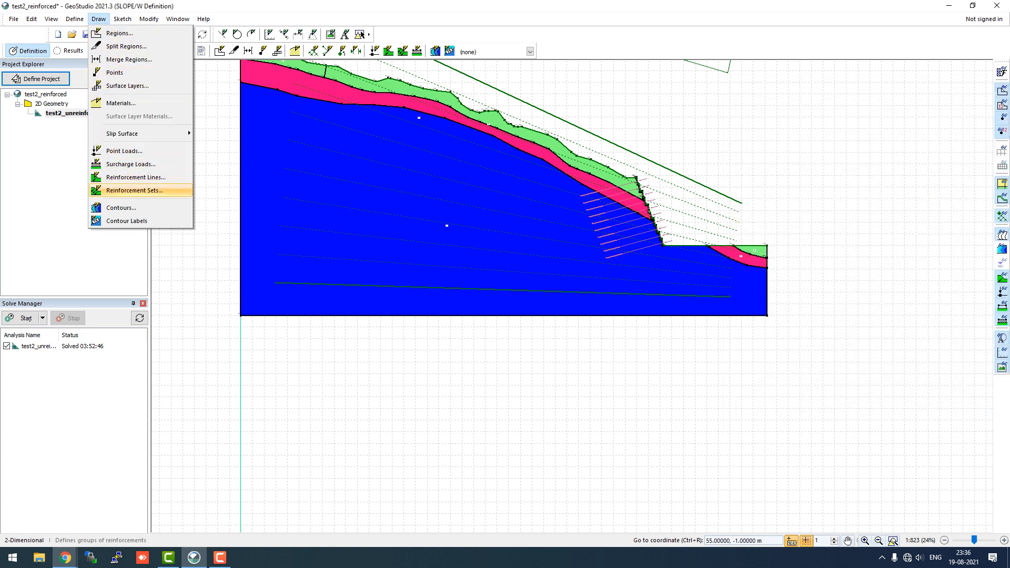
click(134, 191)
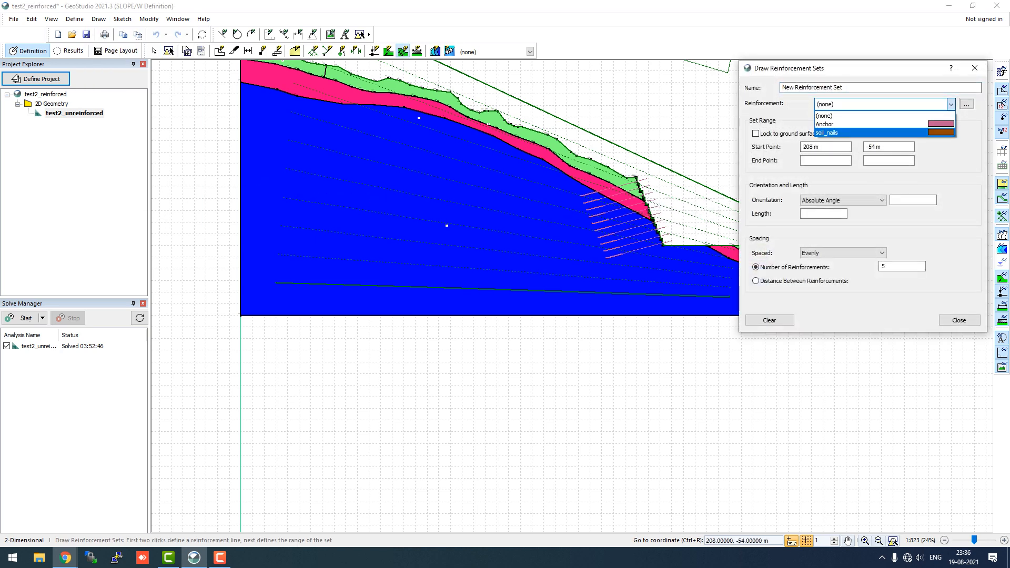
click(844, 132)
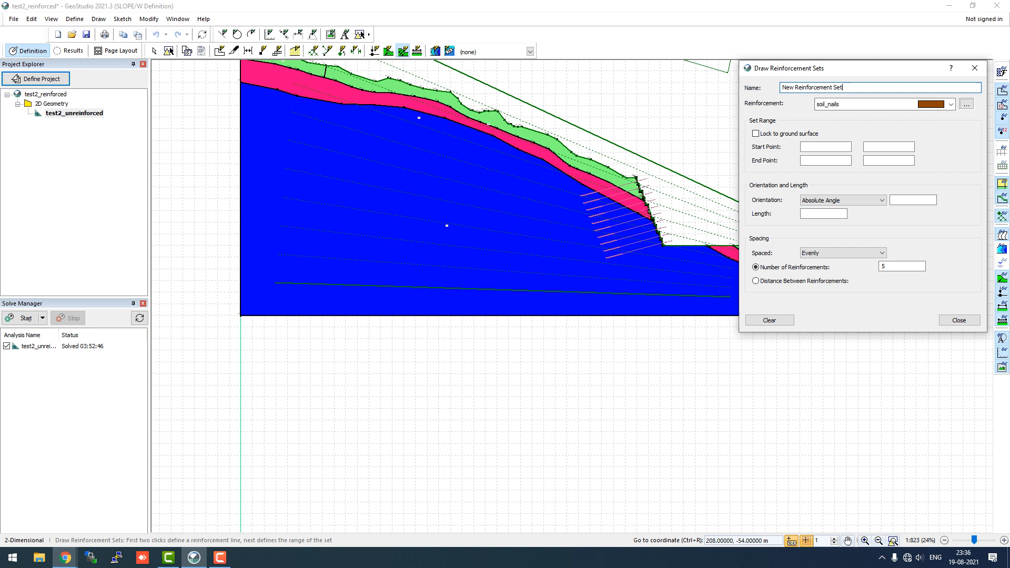
triple_click(811, 87)
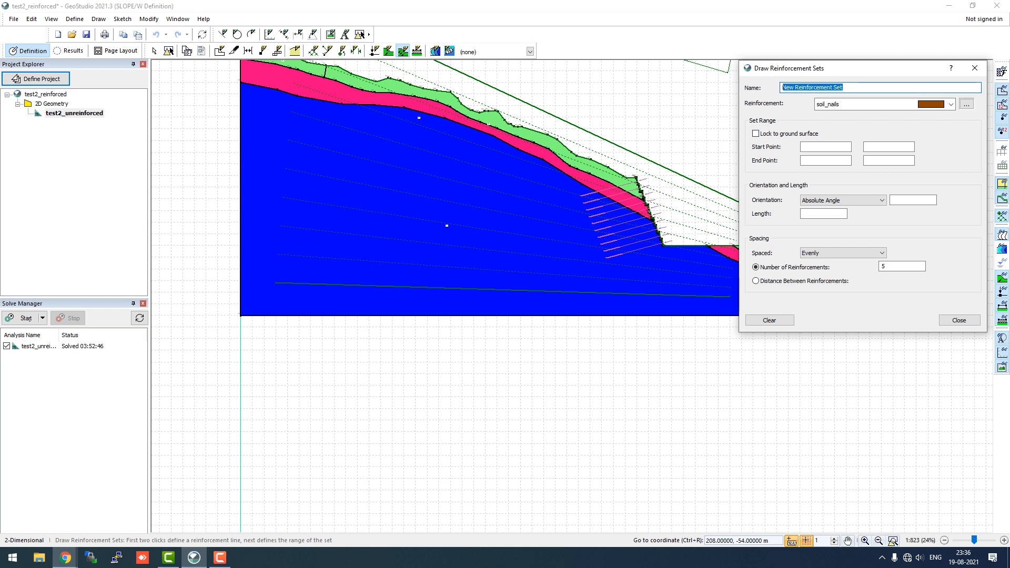
text(Soil_nail)
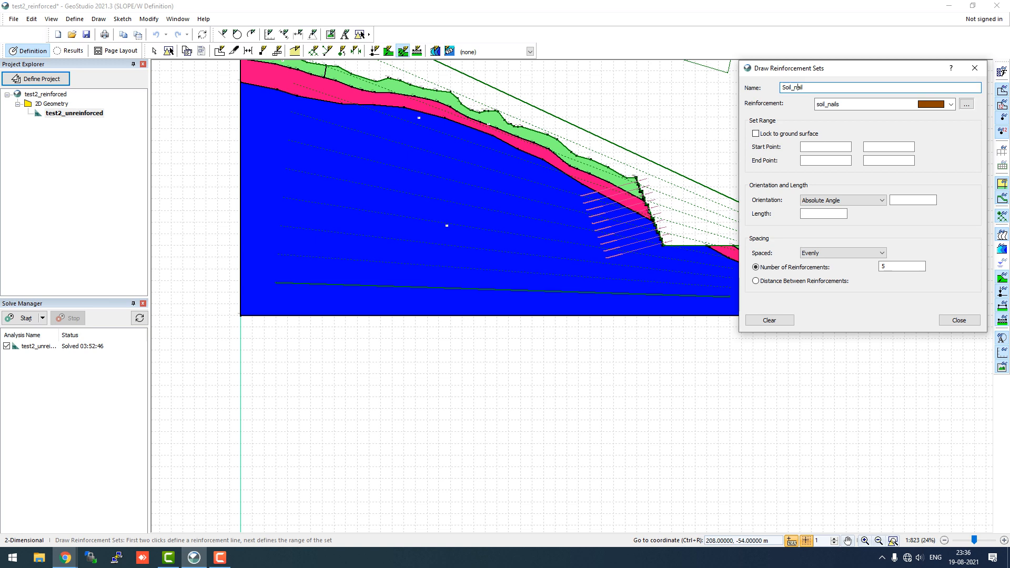
text(Soil_Nail)
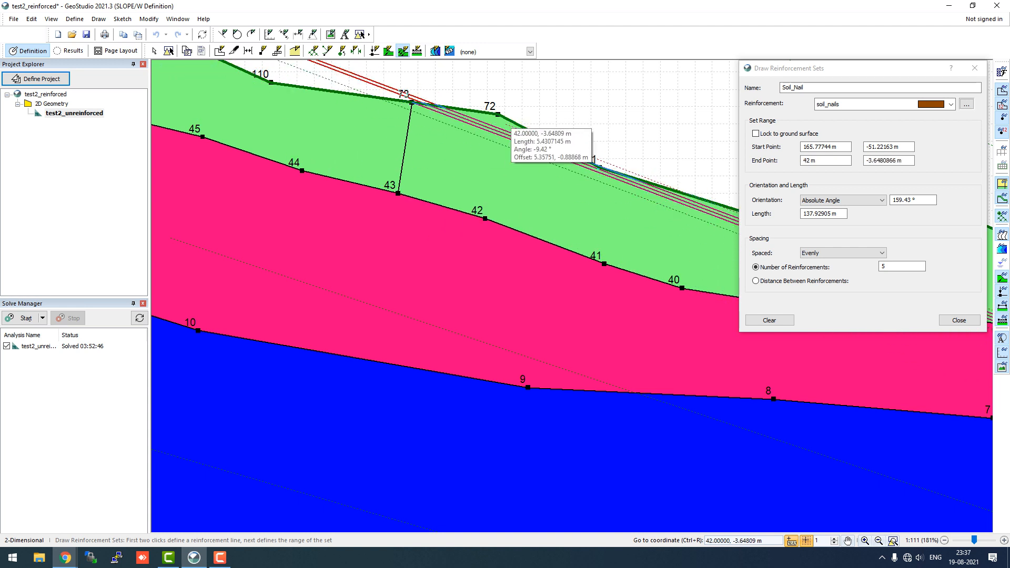
click(959, 320)
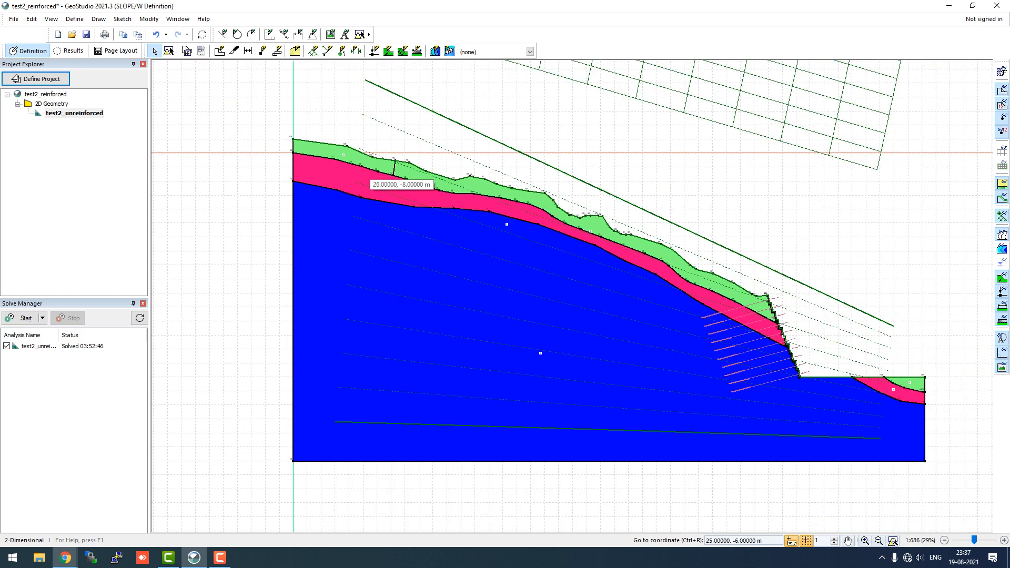
Draw five evenly spaced soil_nails along the upper slope, ending above the steep face, locked to ground
click(109, 18)
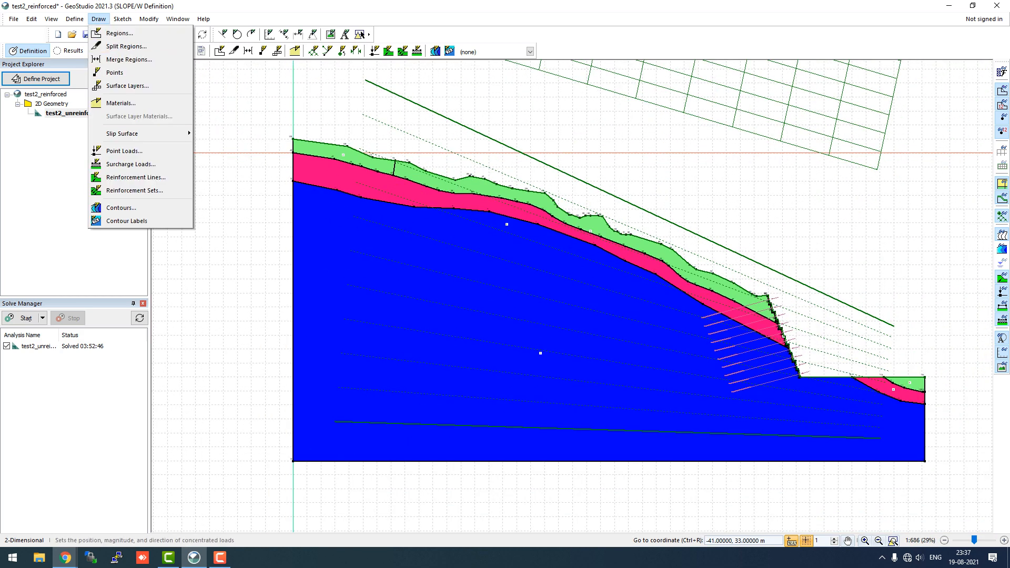
mouse_move(135, 190)
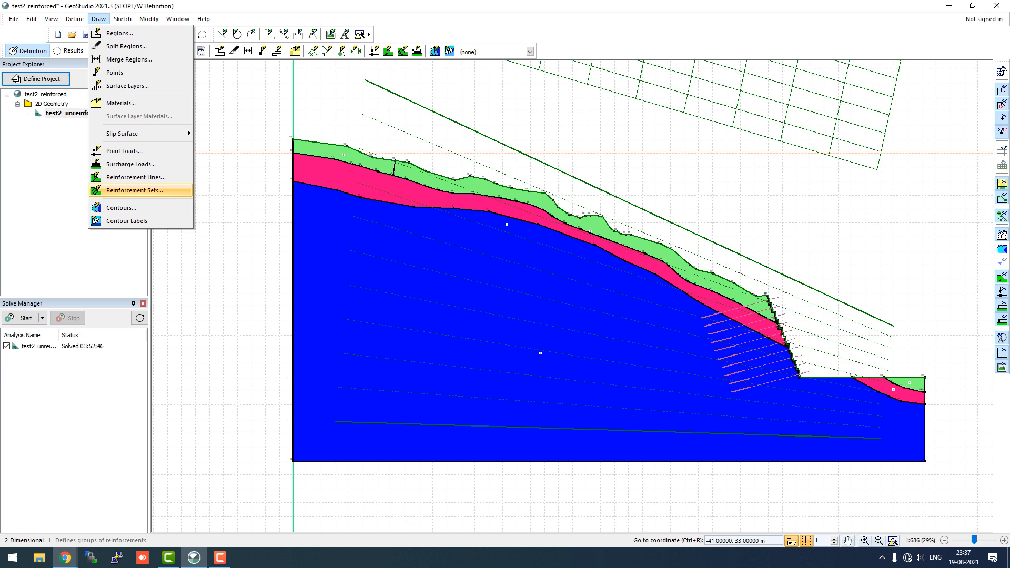
click(135, 191)
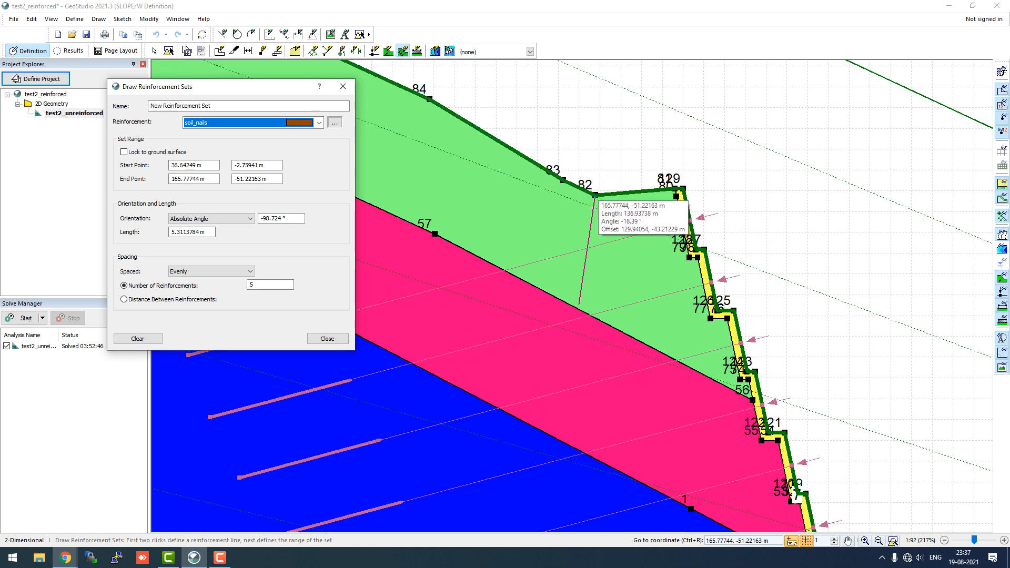
click(119, 152)
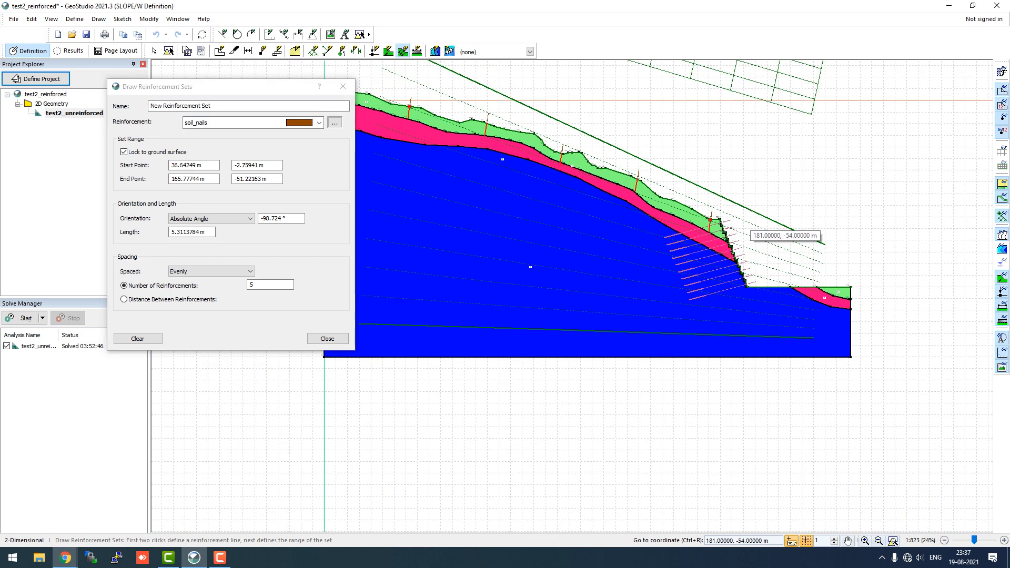
mouse_move(549, 223)
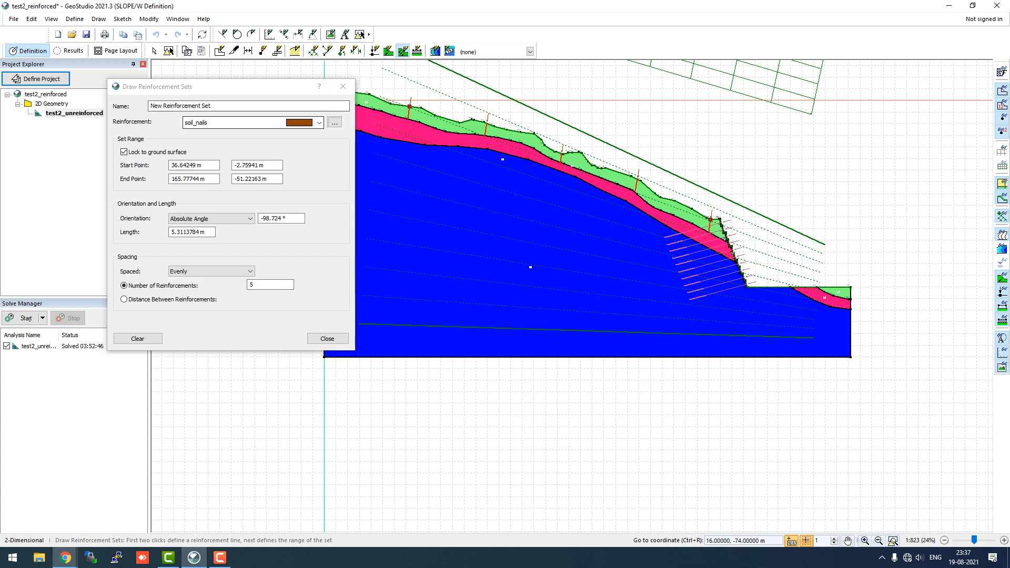
Name the nail set SoilNails and set its orientation to an absolute angle of -135°
triple_click(248, 106)
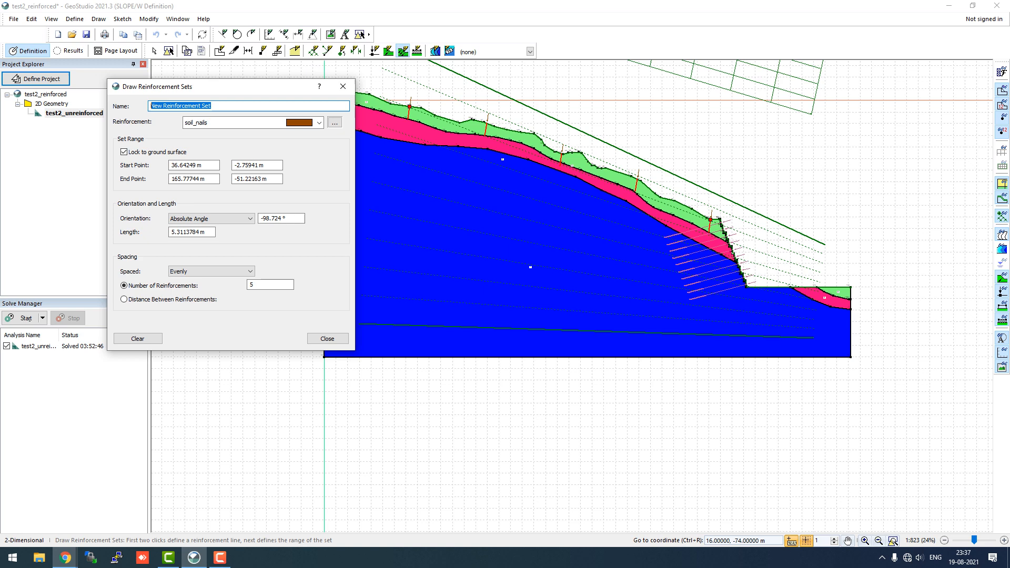
text(SoilNails)
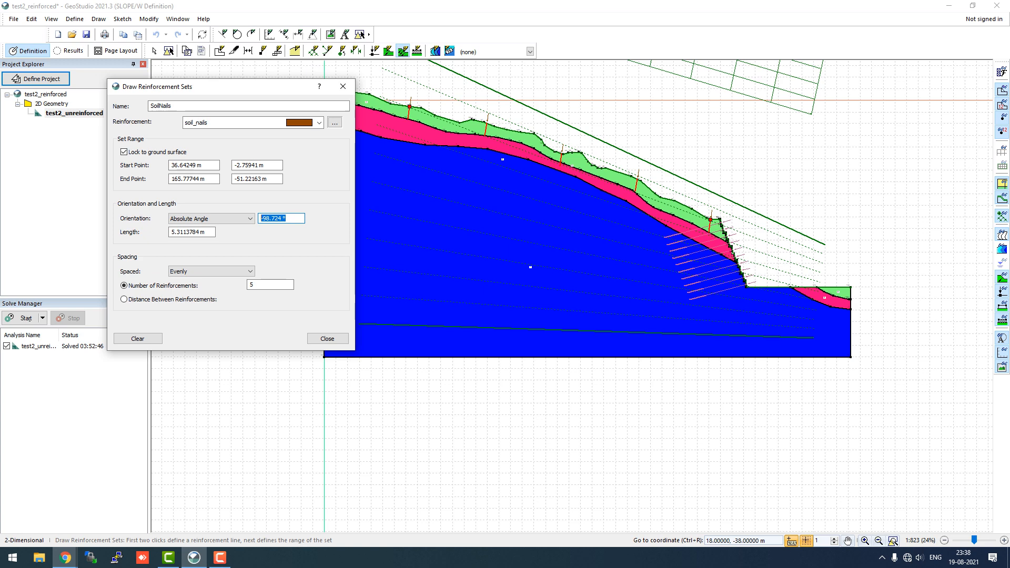
mouse_move(490, 124)
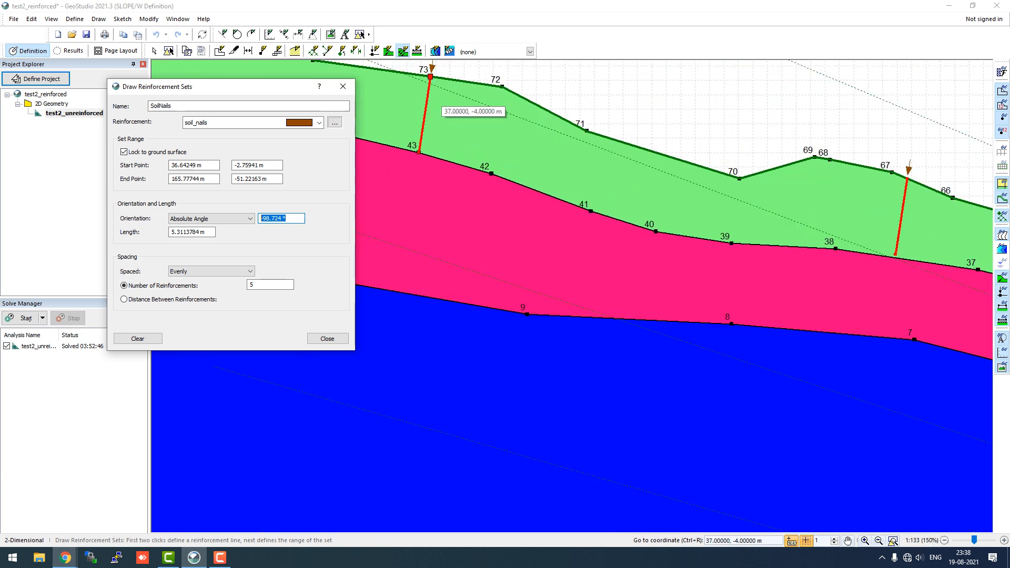
mouse_move(518, 140)
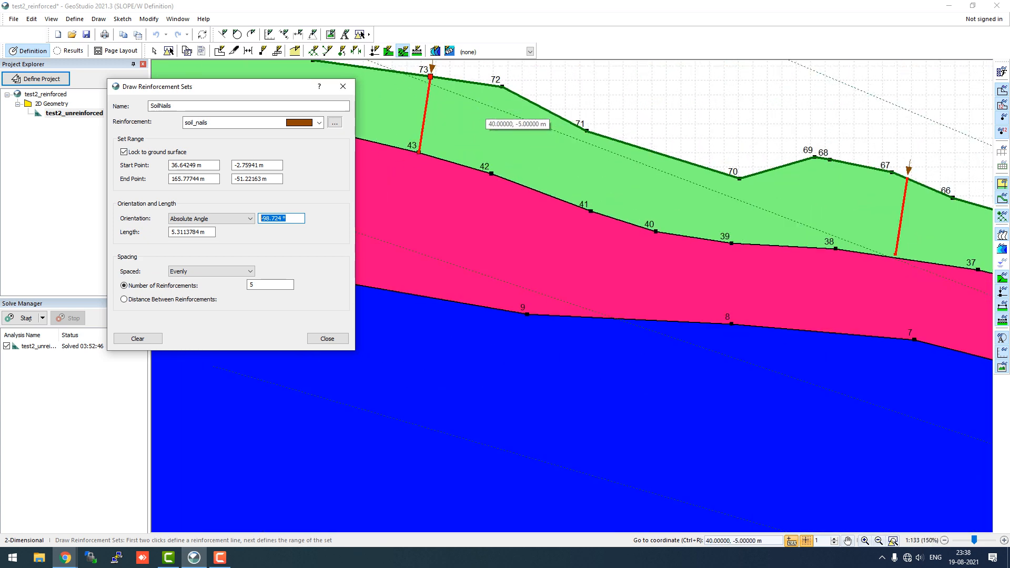
mouse_move(432, 74)
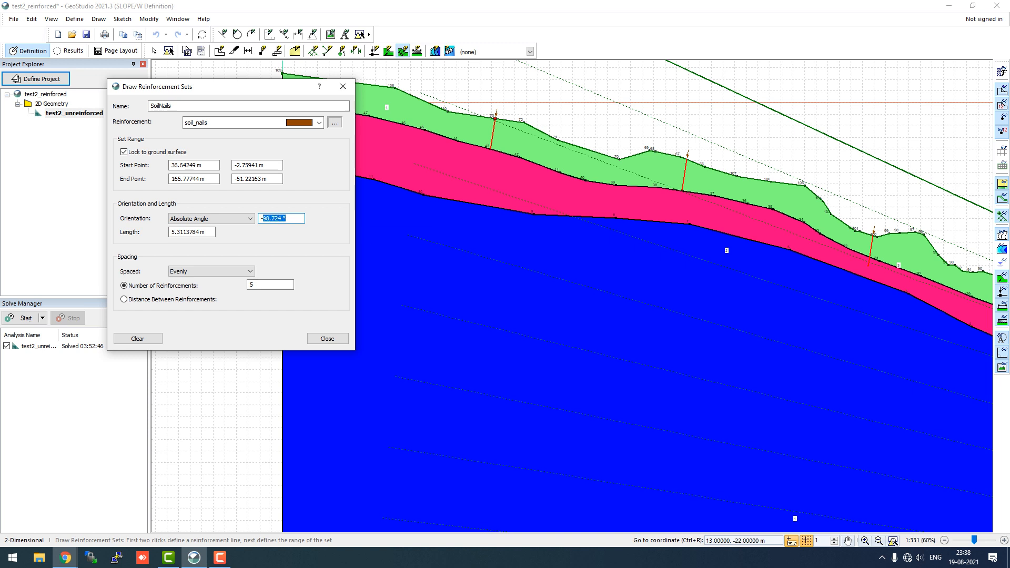
text(-130 °)
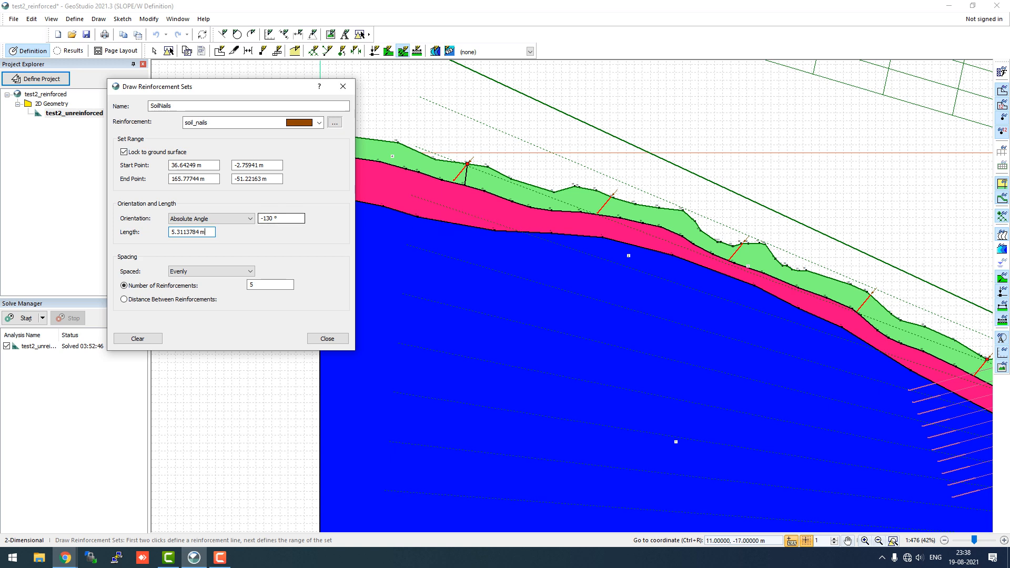
click(281, 218)
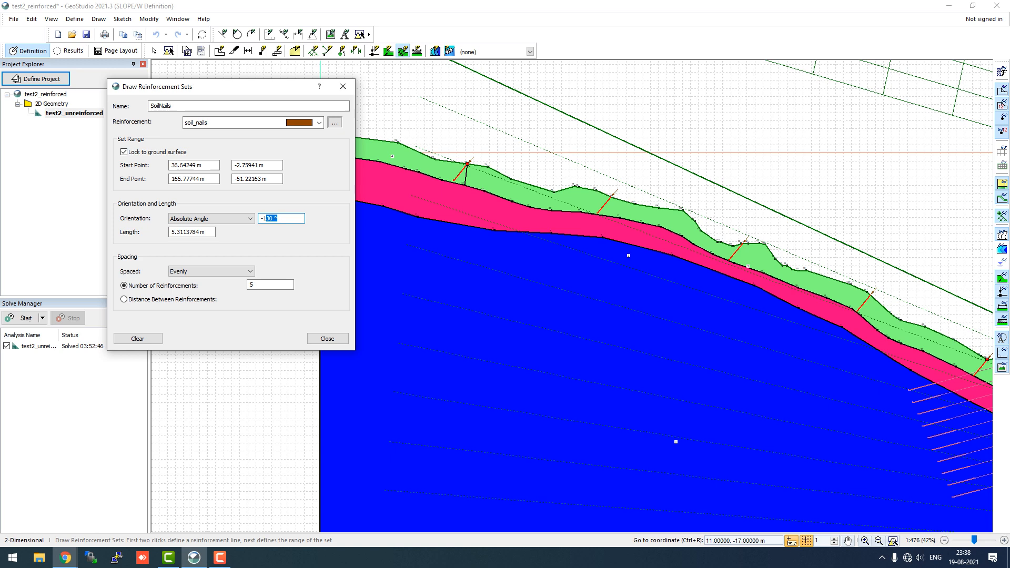
text(-135)
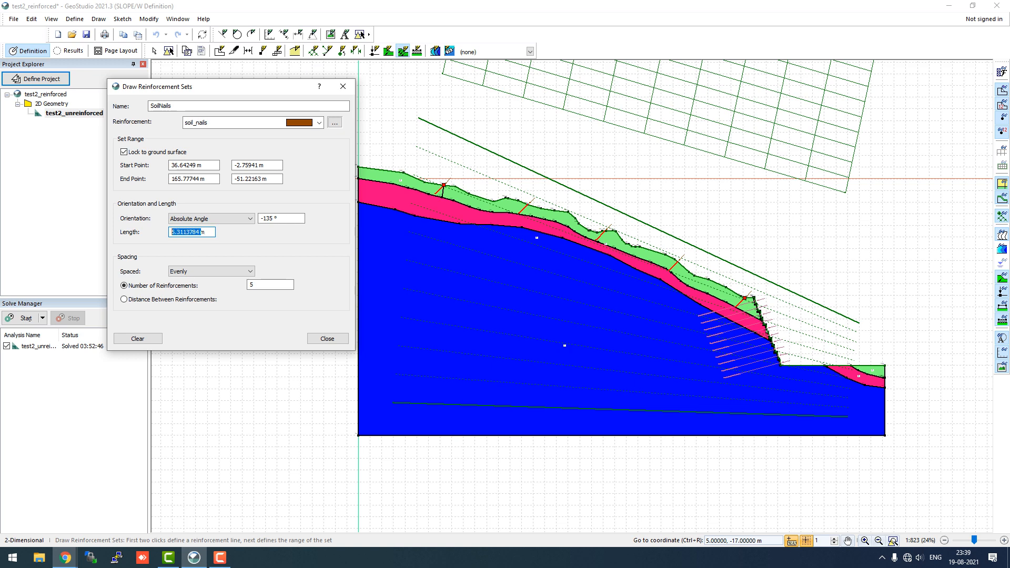
Set the nail length to 6 m and count to 50, then start solving the analysis
text(6m)
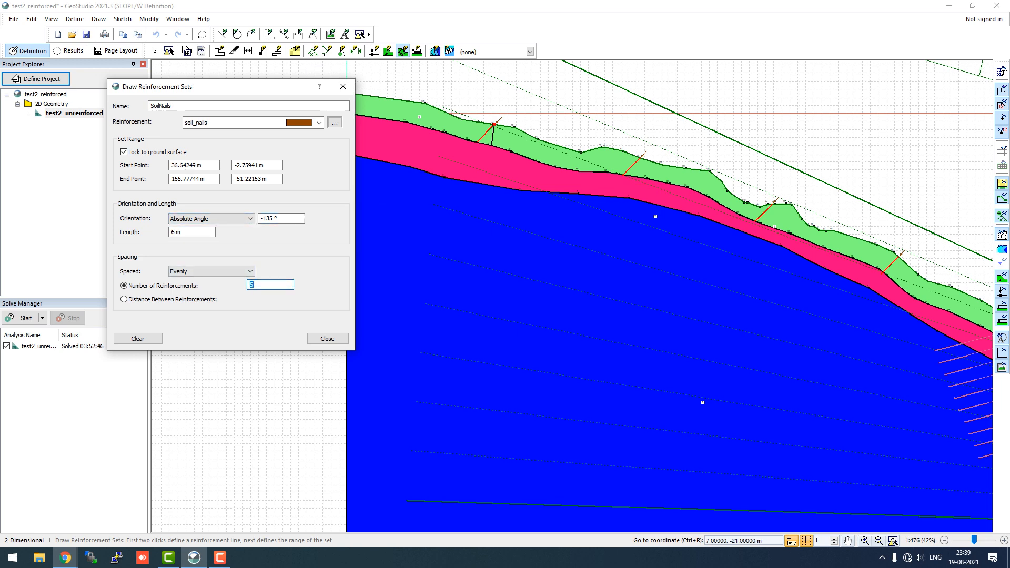
text(50)
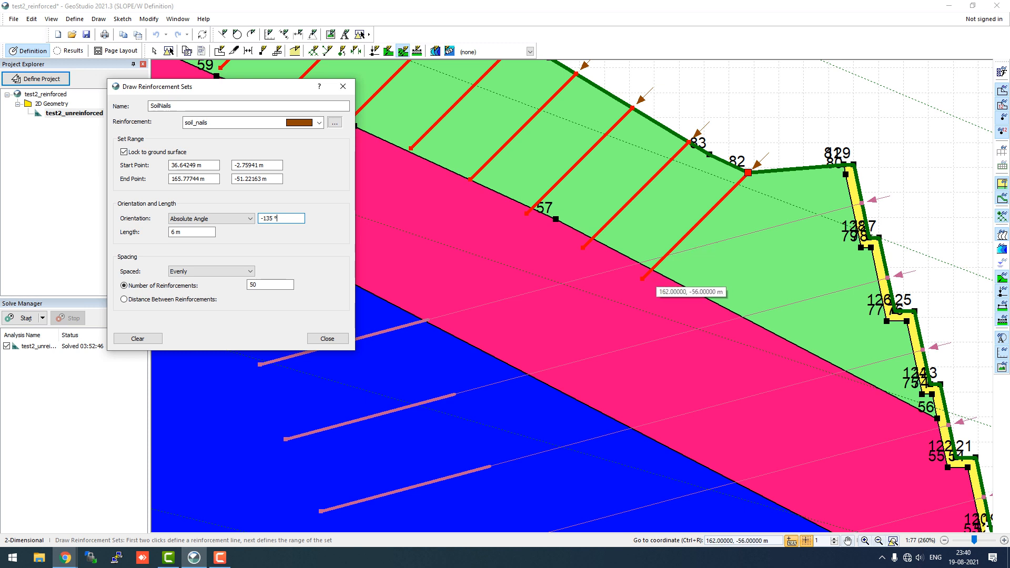
mouse_move(690, 264)
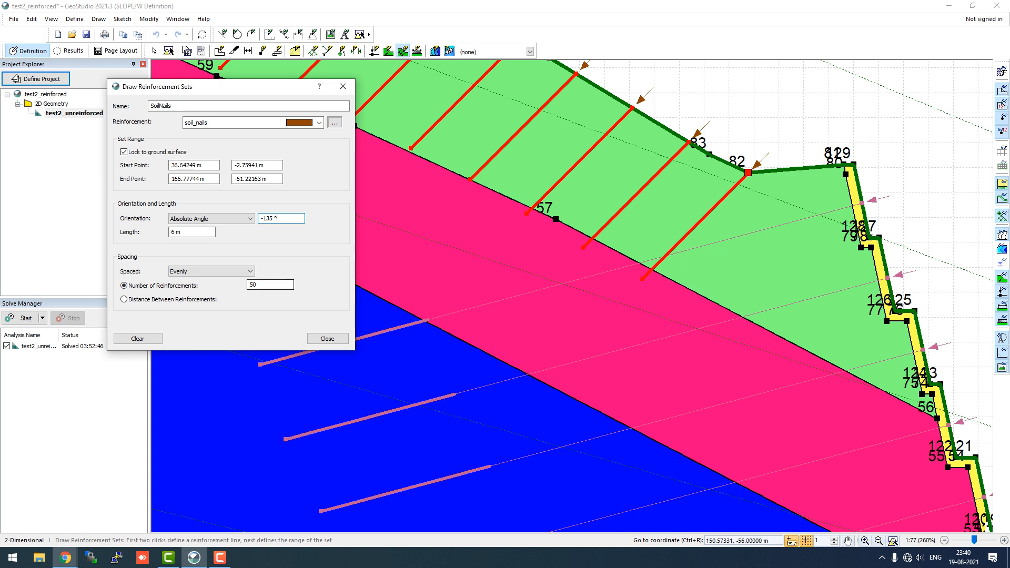
click(327, 339)
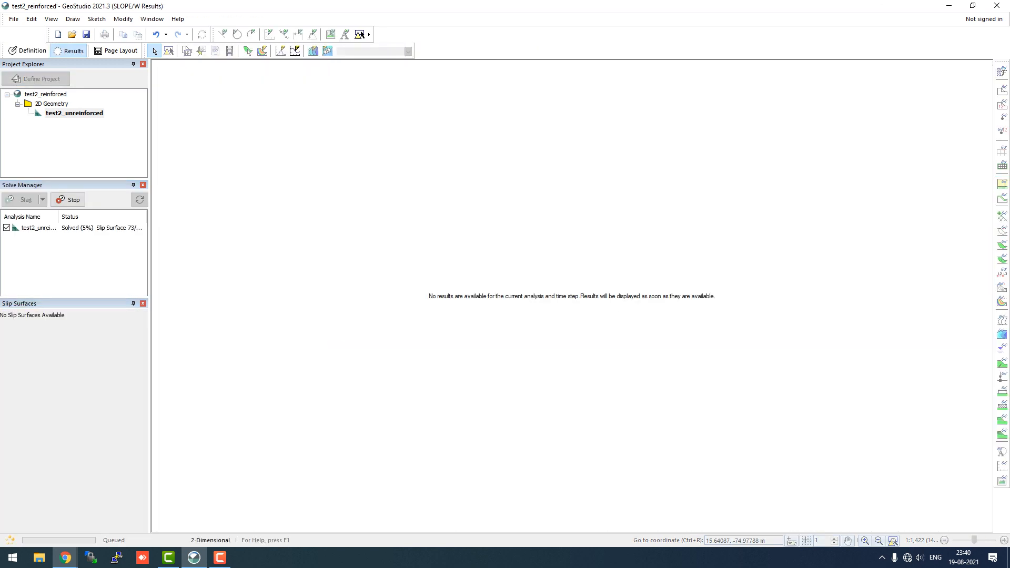
Show critical slip surface 943 with factor of safety 1.002 on the Results view
click(19, 199)
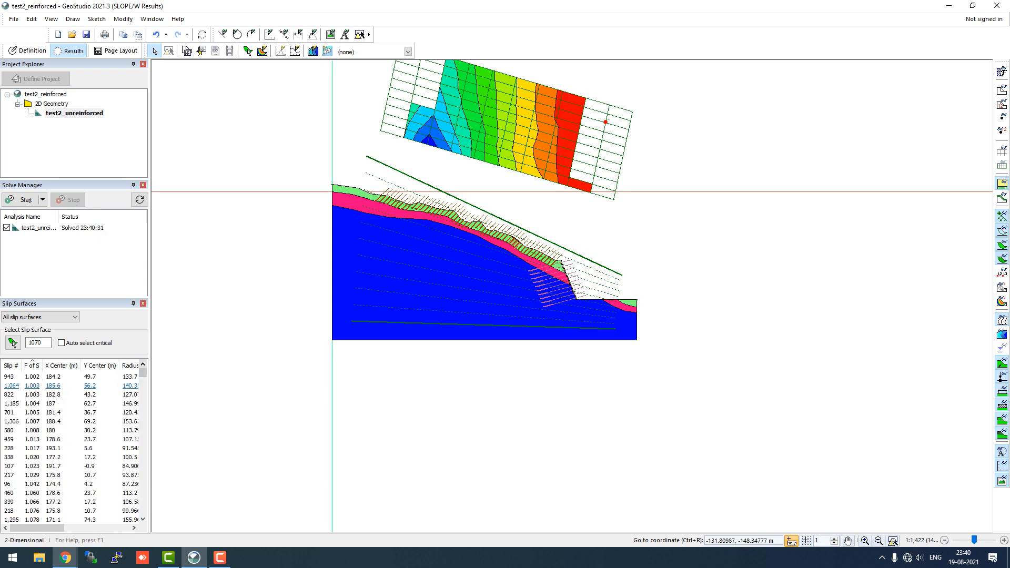
click(11, 377)
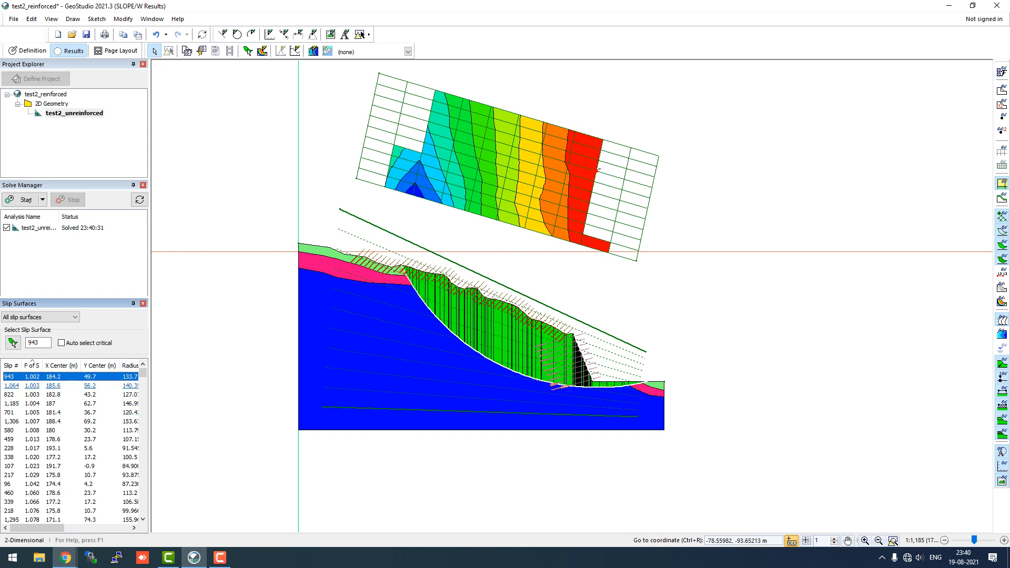
click(11, 412)
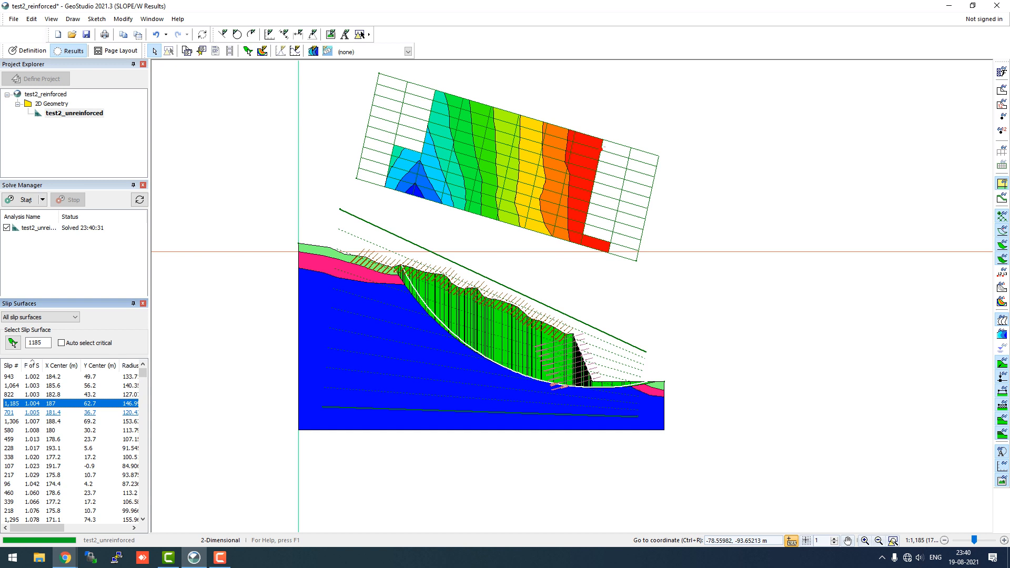
click(7, 425)
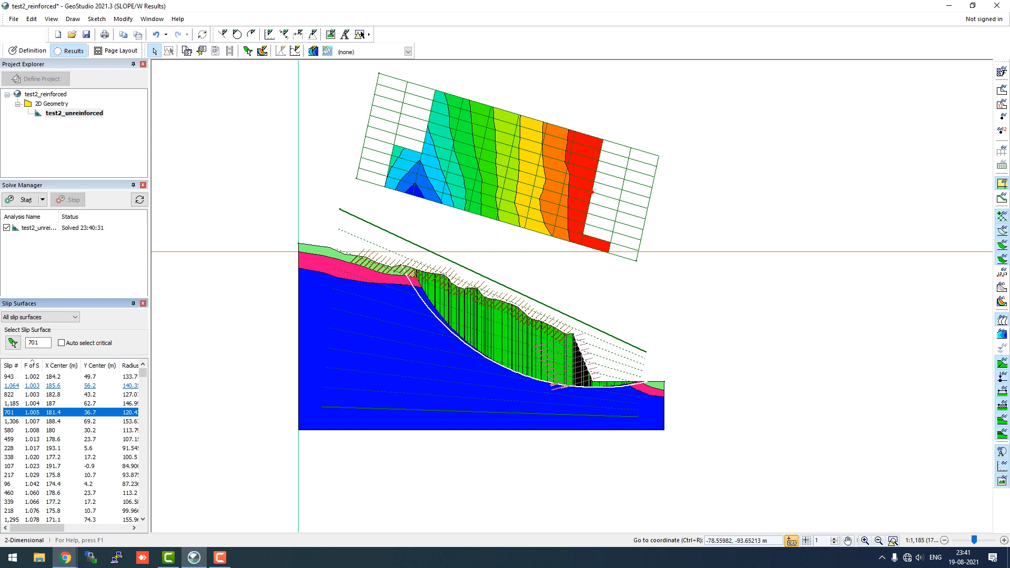
click(10, 373)
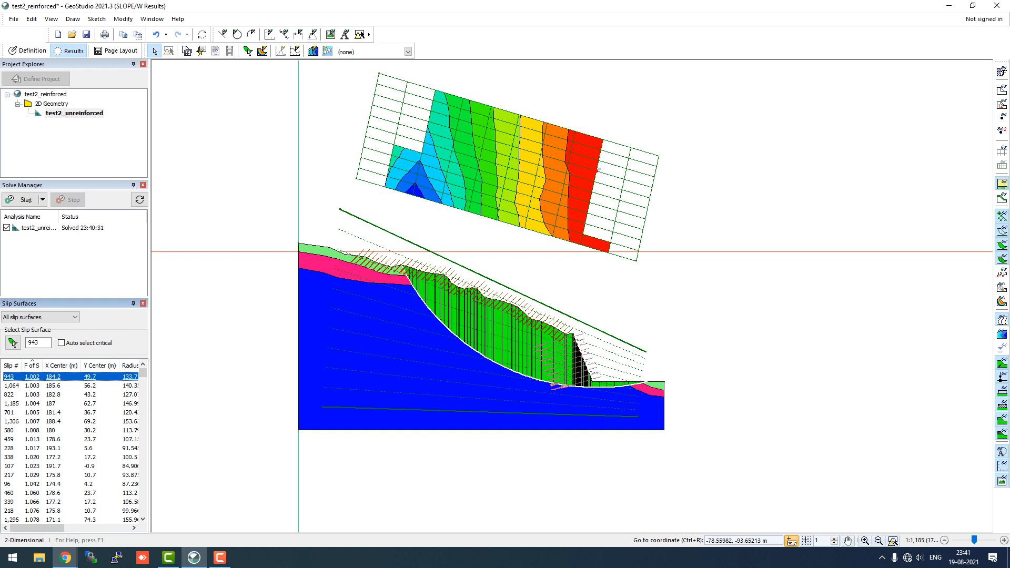
mouse_move(426, 279)
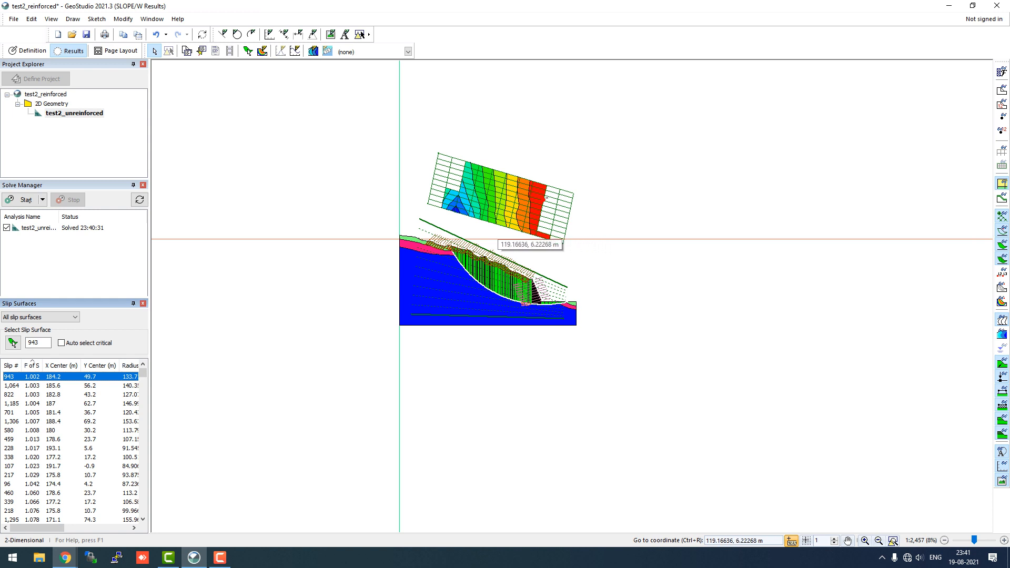
mouse_move(432, 257)
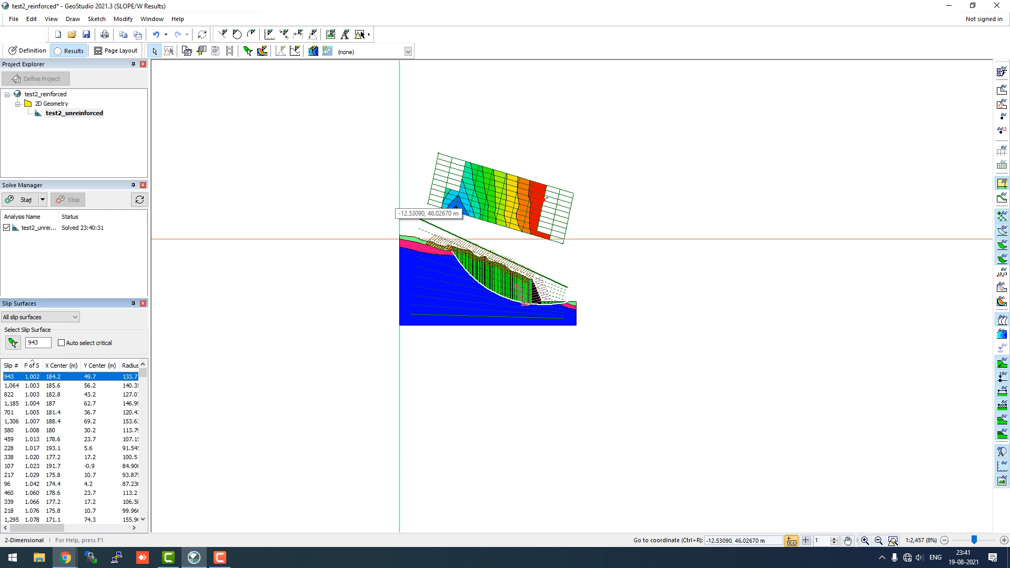
mouse_move(396, 211)
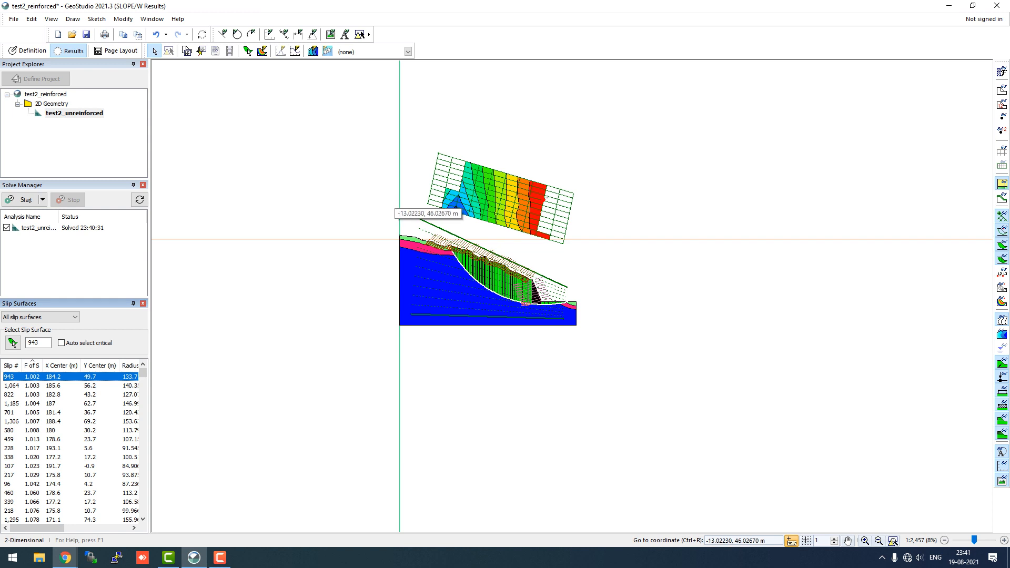
mouse_move(473, 267)
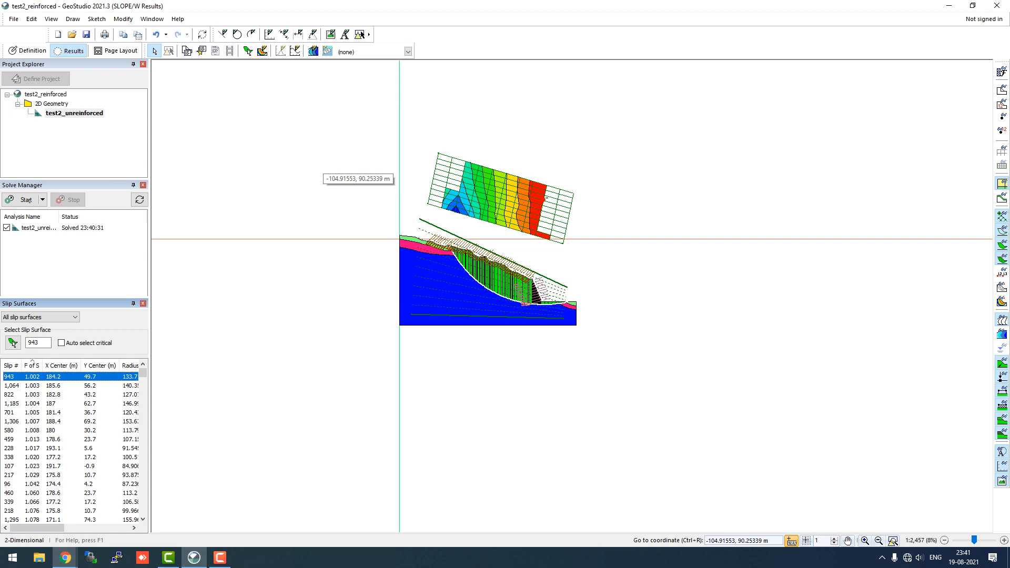
mouse_move(290, 146)
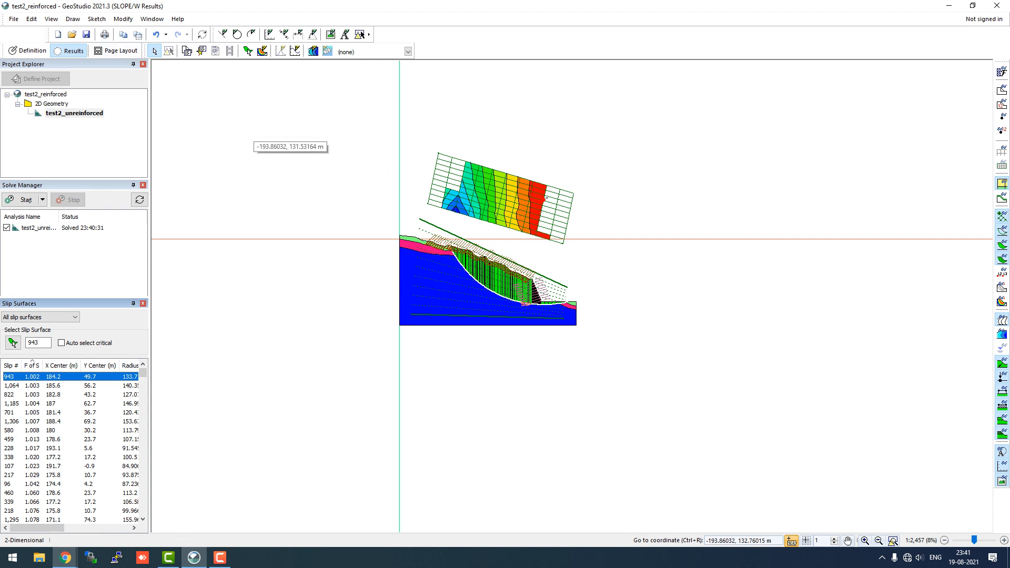
mouse_move(336, 182)
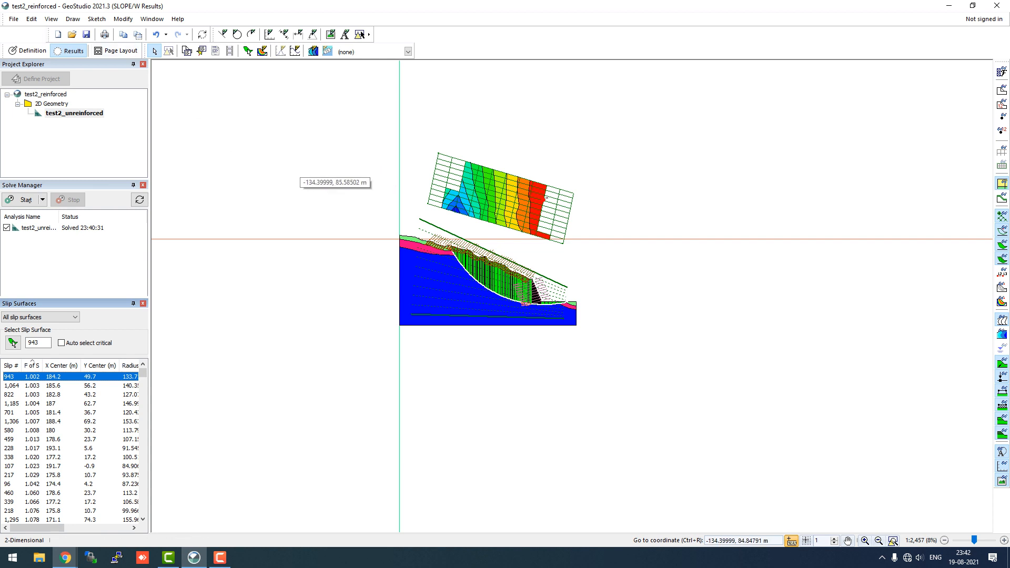
mouse_move(327, 176)
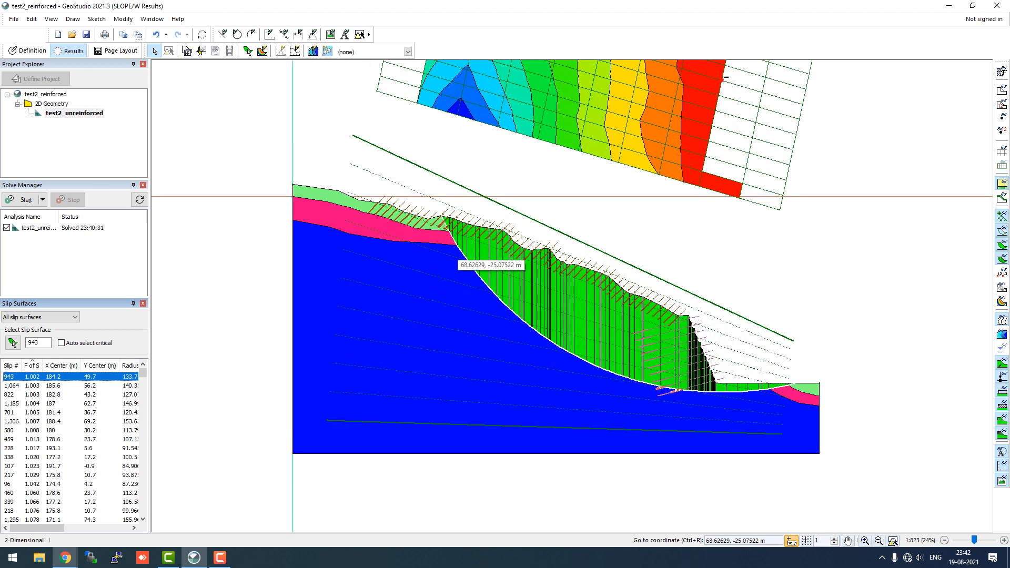
mouse_move(307, 201)
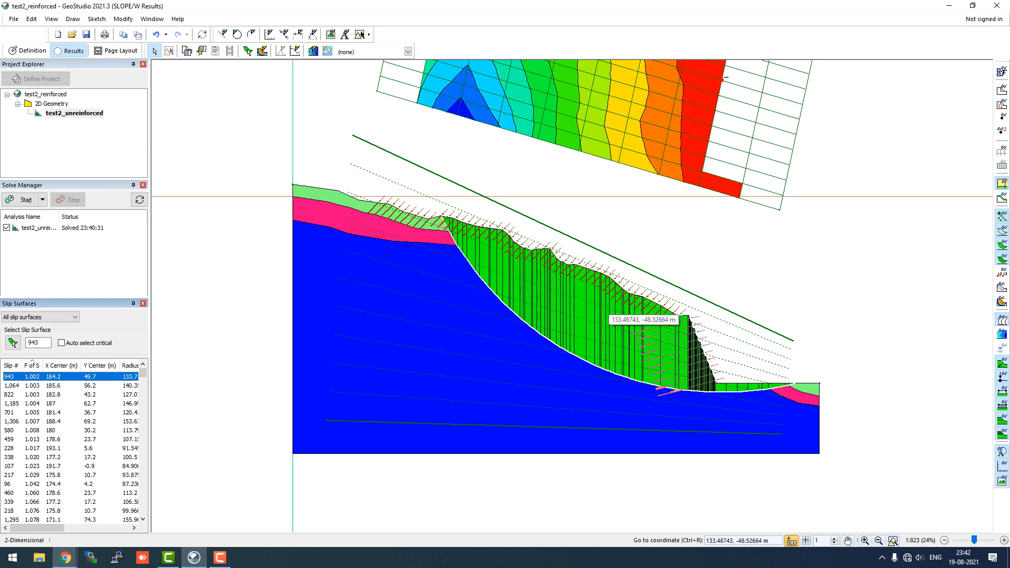
mouse_move(615, 324)
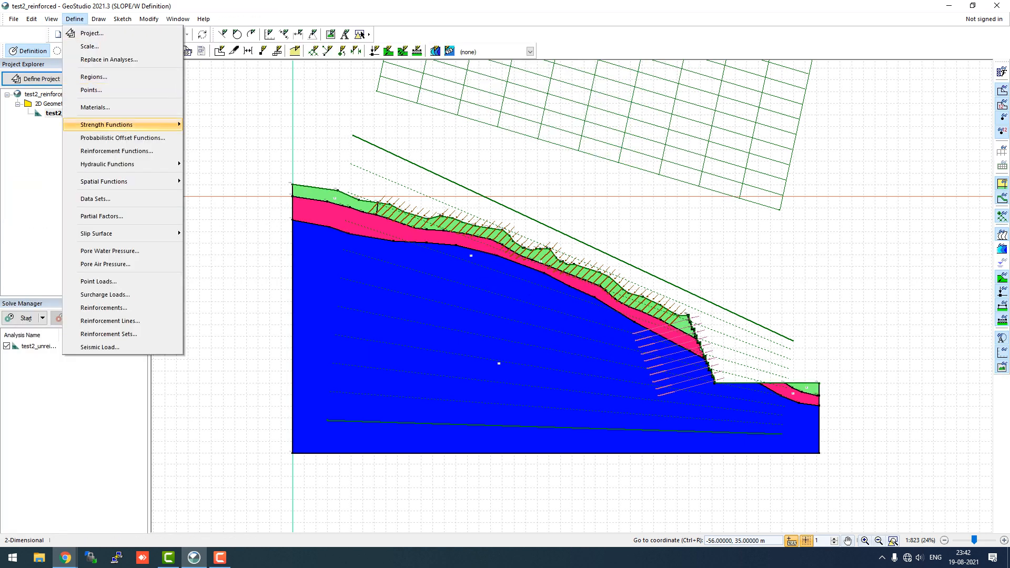
mouse_move(109, 334)
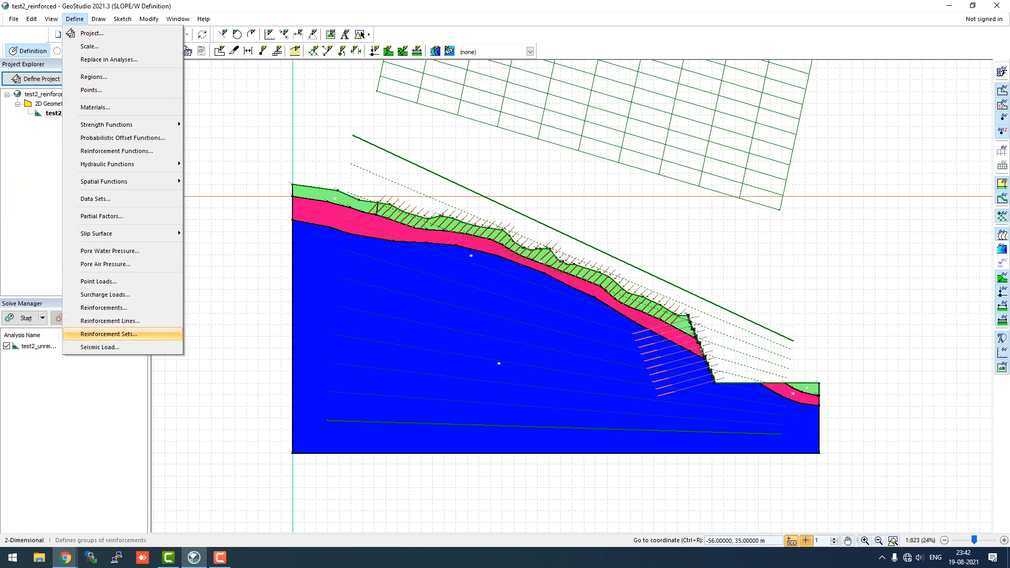
mouse_move(106, 125)
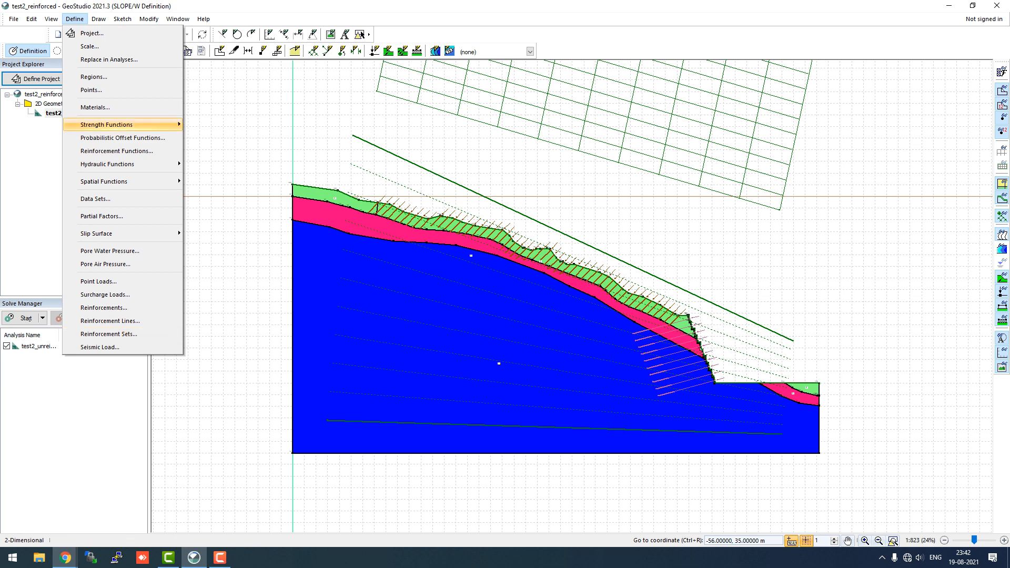
click(109, 334)
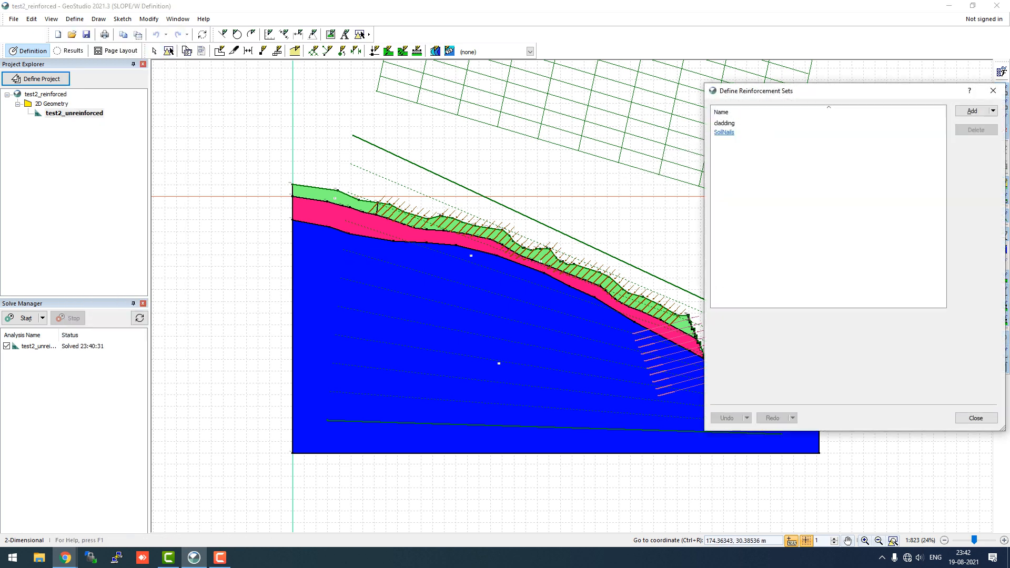
click(725, 122)
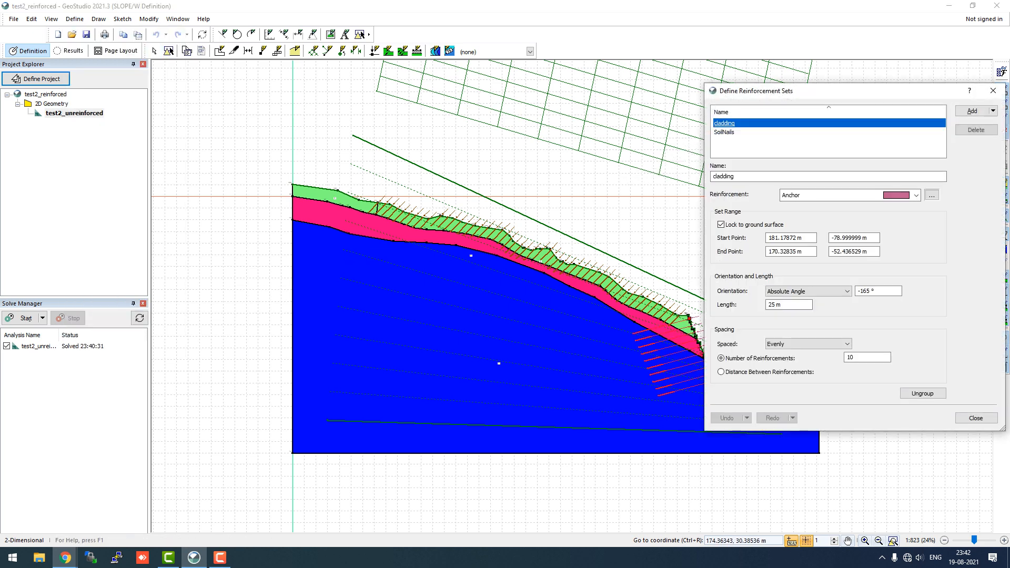
click(726, 132)
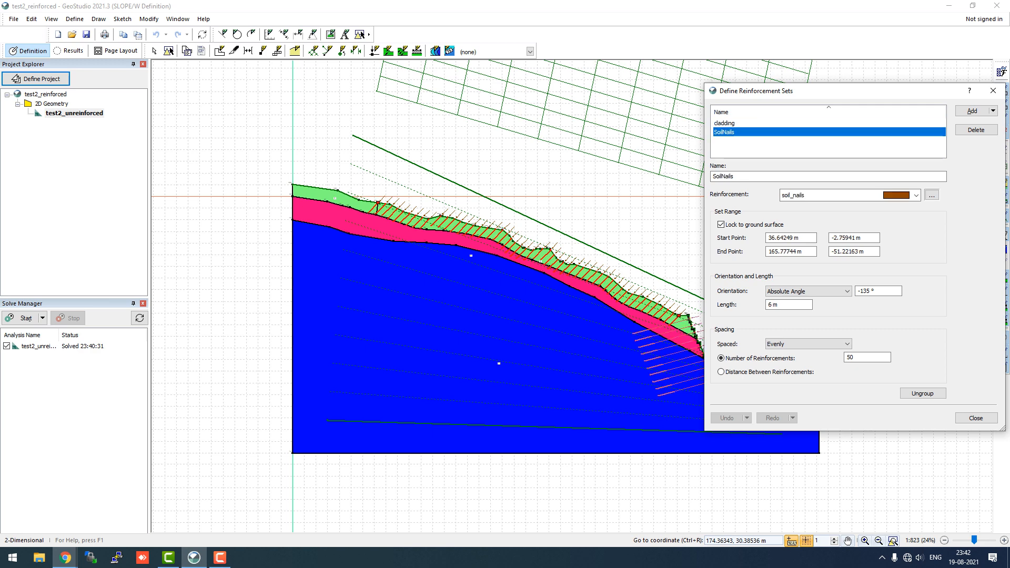
click(976, 418)
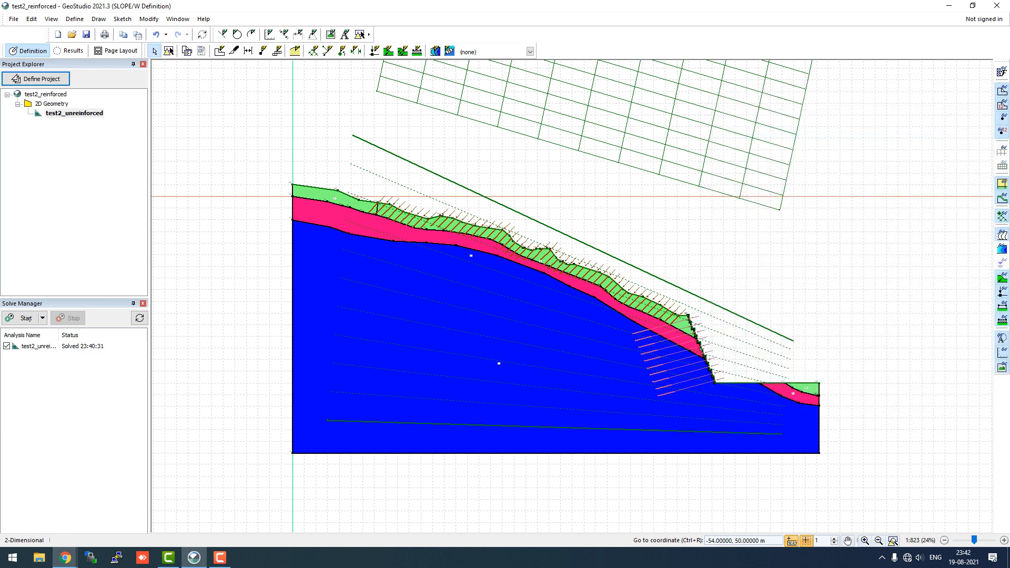
click(98, 18)
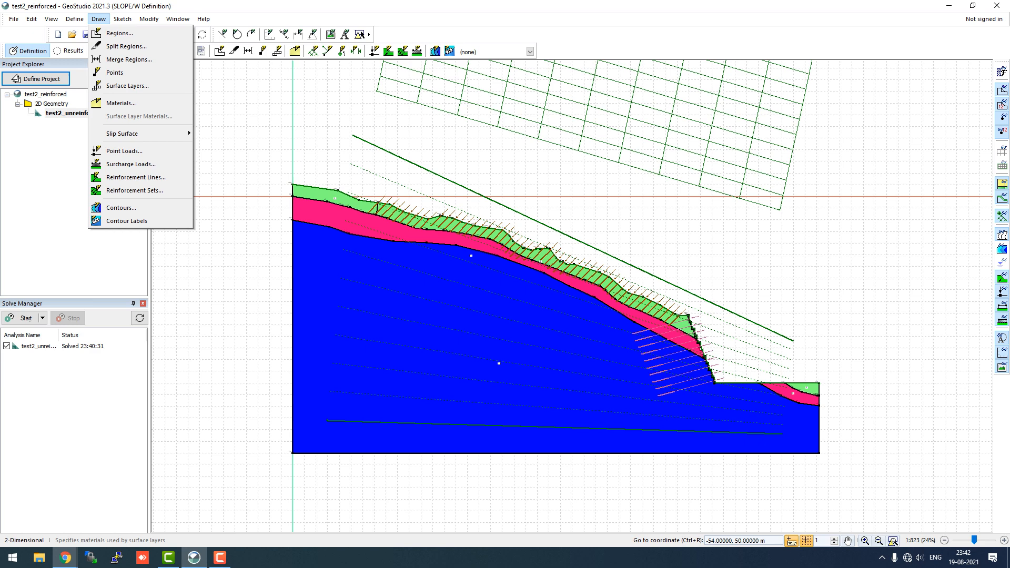
click(135, 191)
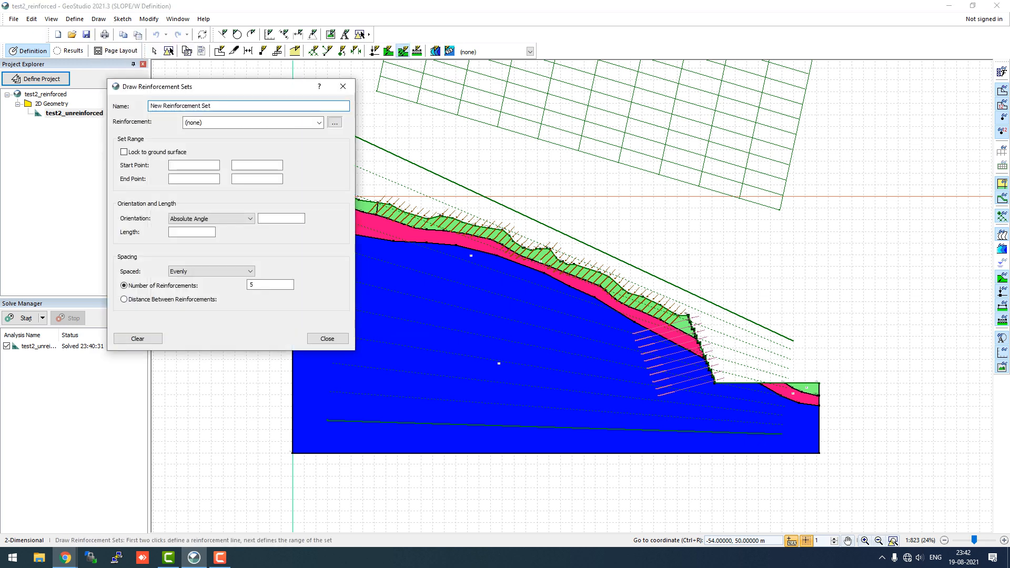
click(318, 122)
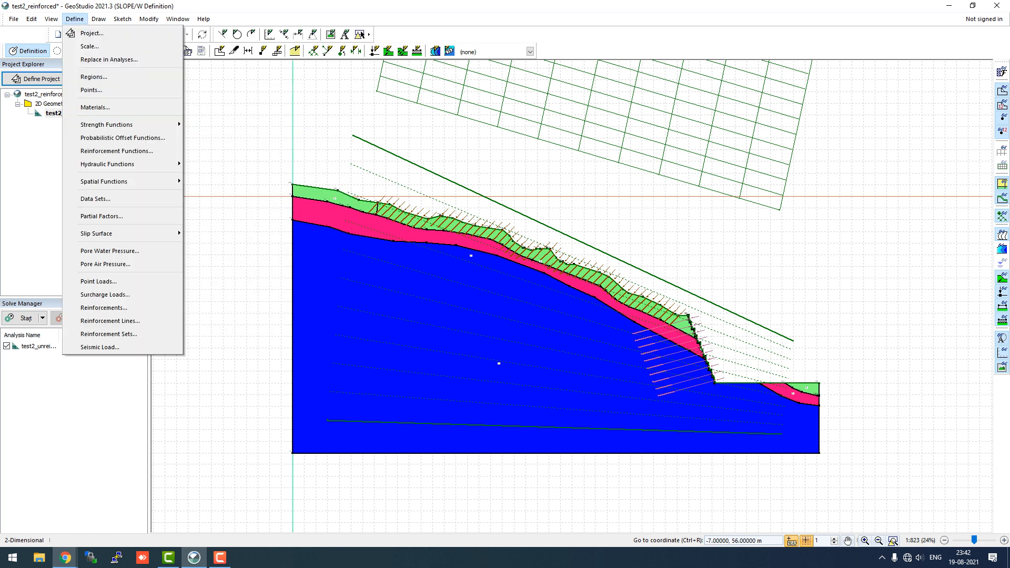
Add a Pile-type reinforcement named New Reinforcement alongside Anchor and soil_nails
click(104, 308)
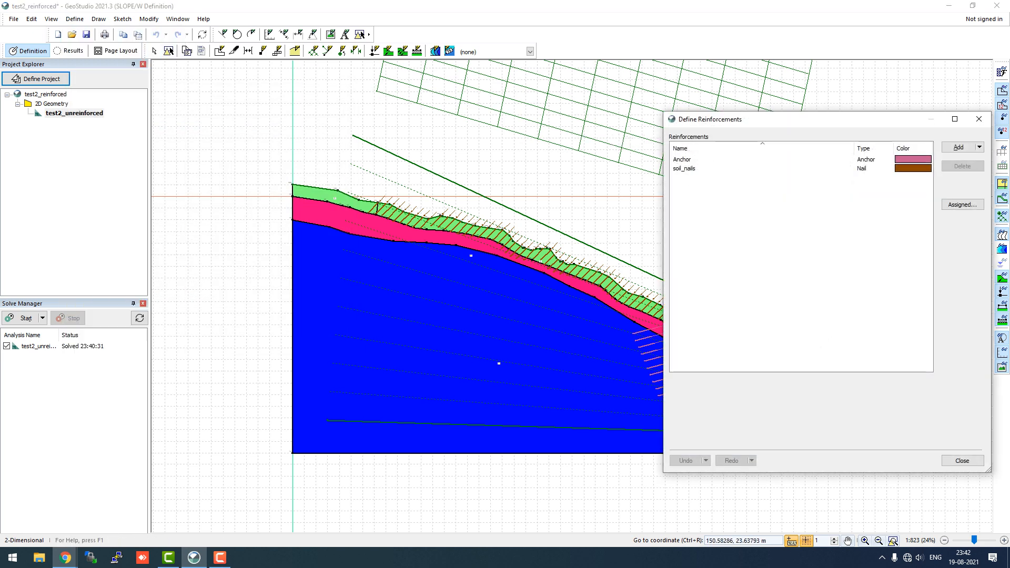
click(958, 147)
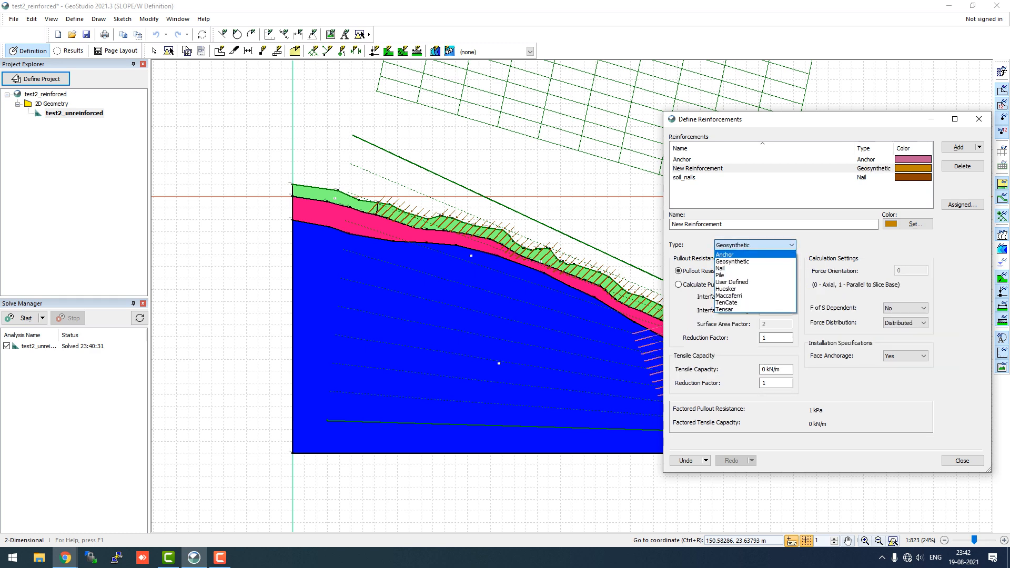
click(720, 275)
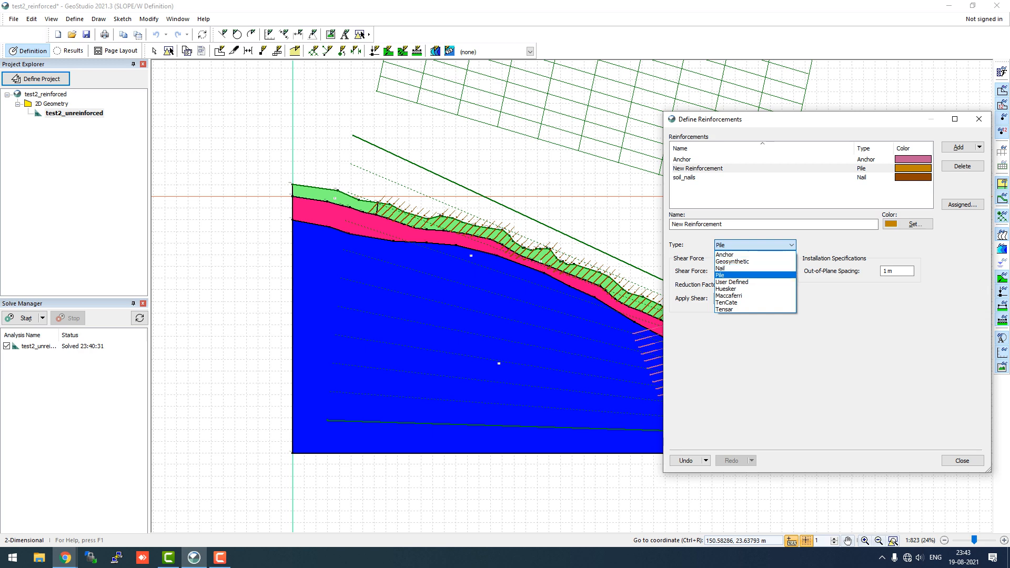
click(720, 275)
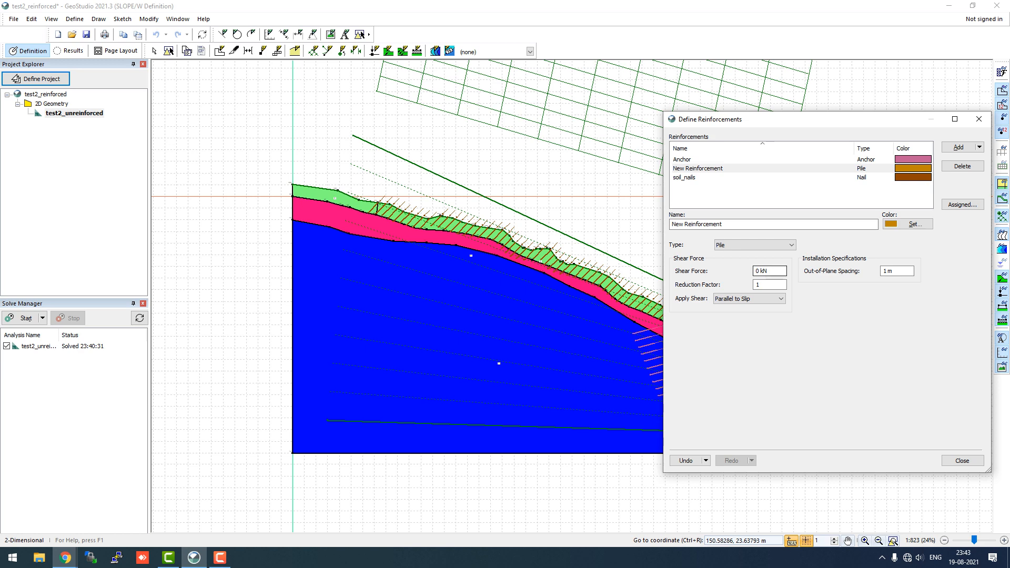
click(698, 169)
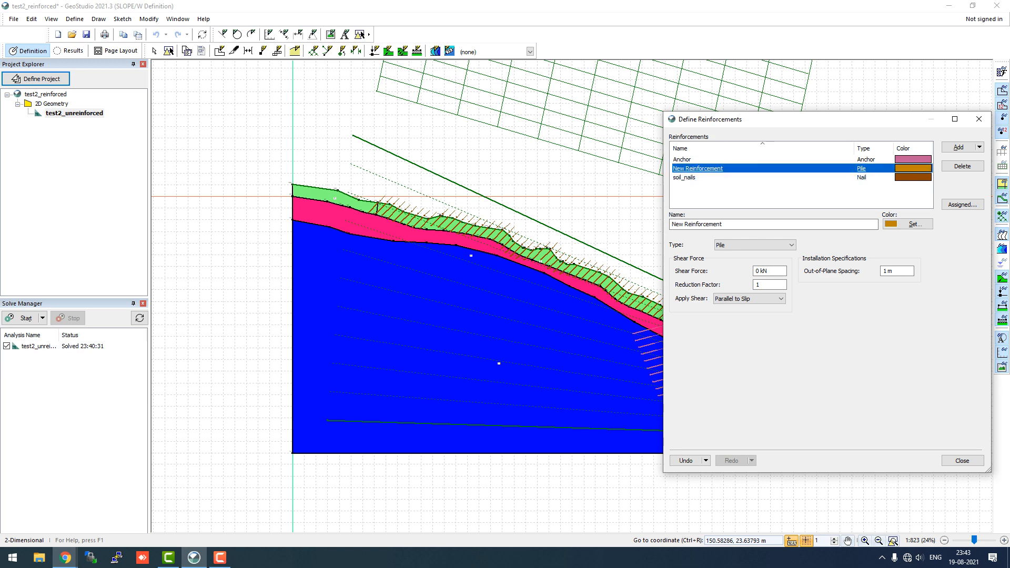
click(962, 166)
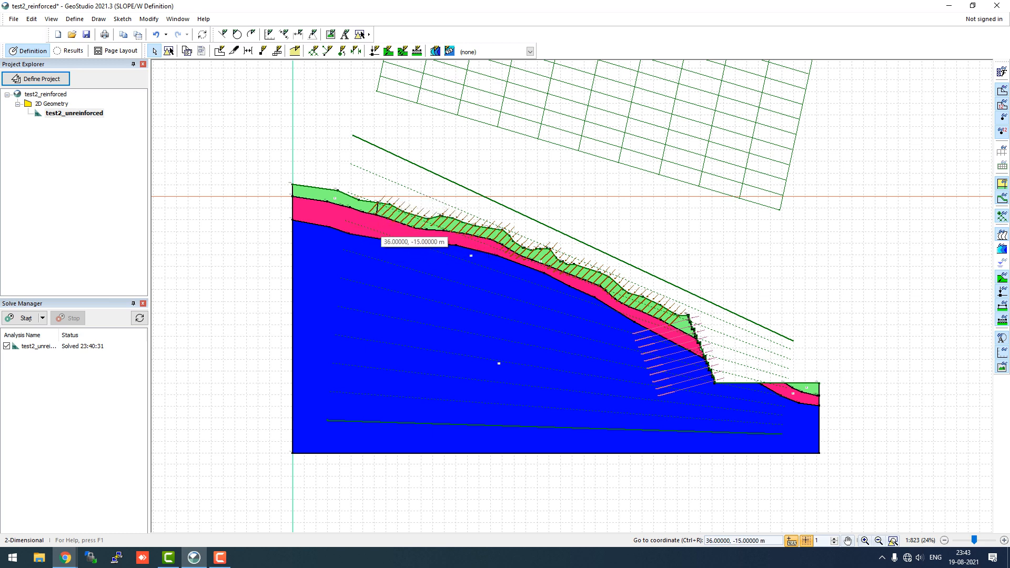
scroll(down, 3)
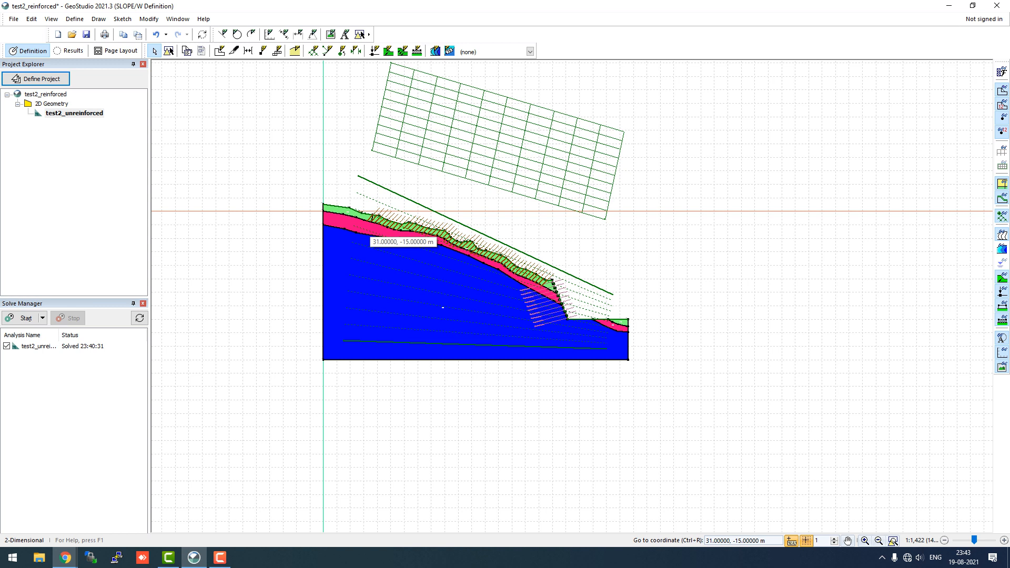